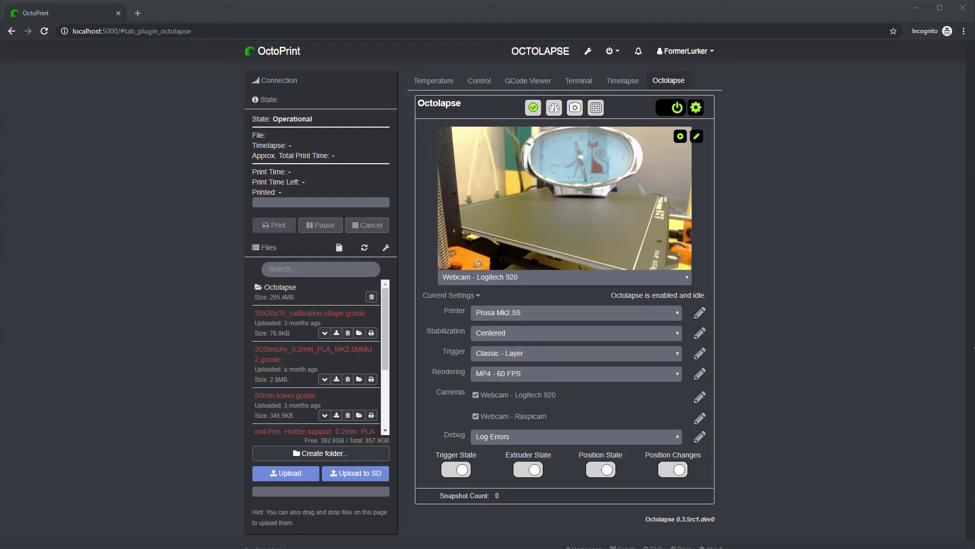
mouse_move(729, 124)
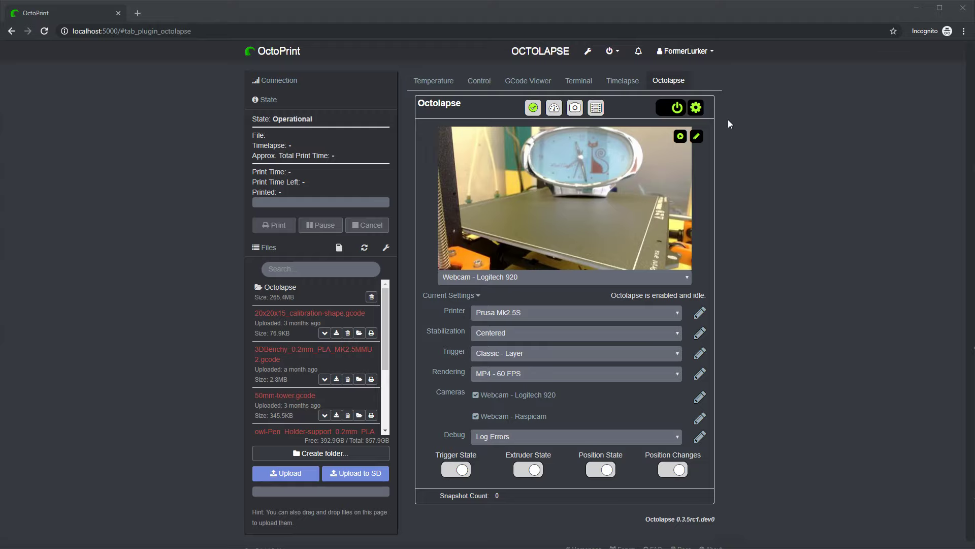
mouse_move(762, 161)
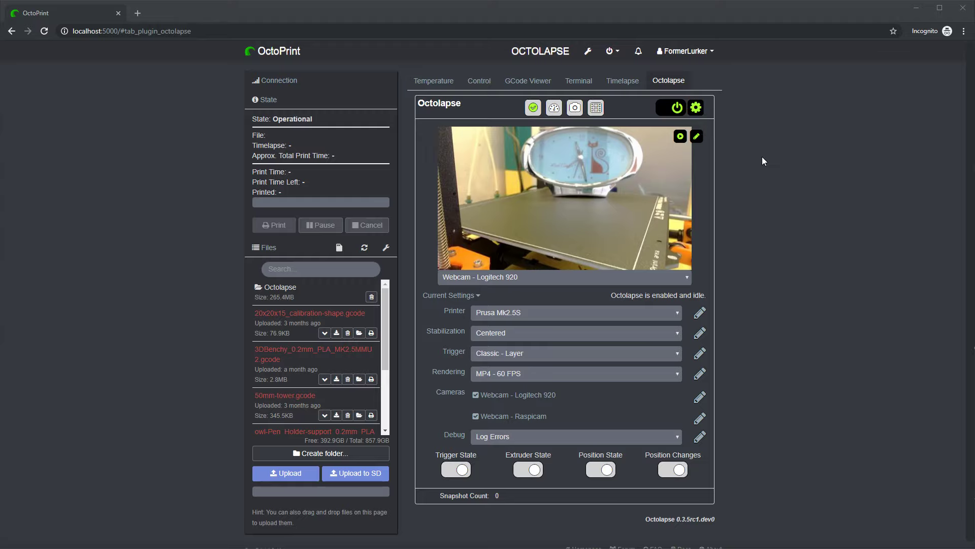
mouse_move(447, 314)
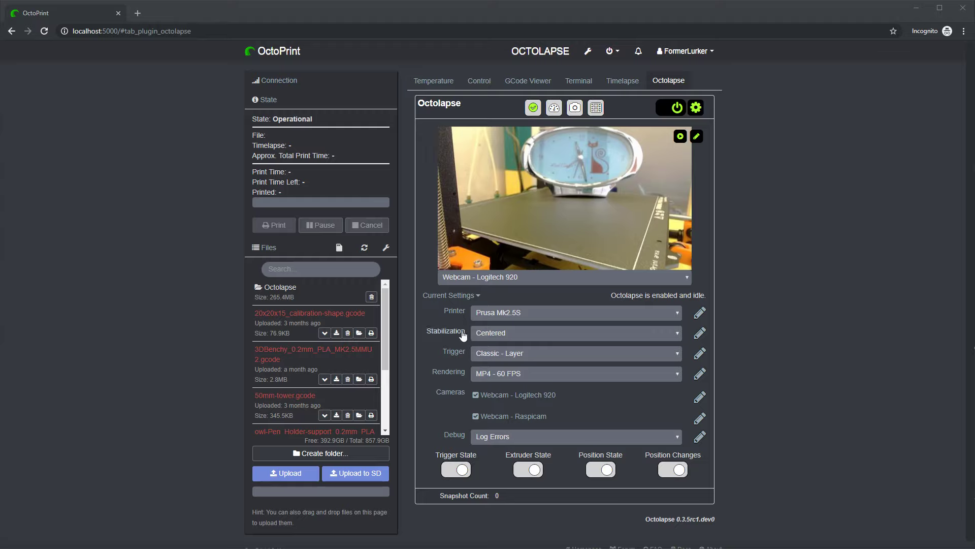
mouse_move(453, 317)
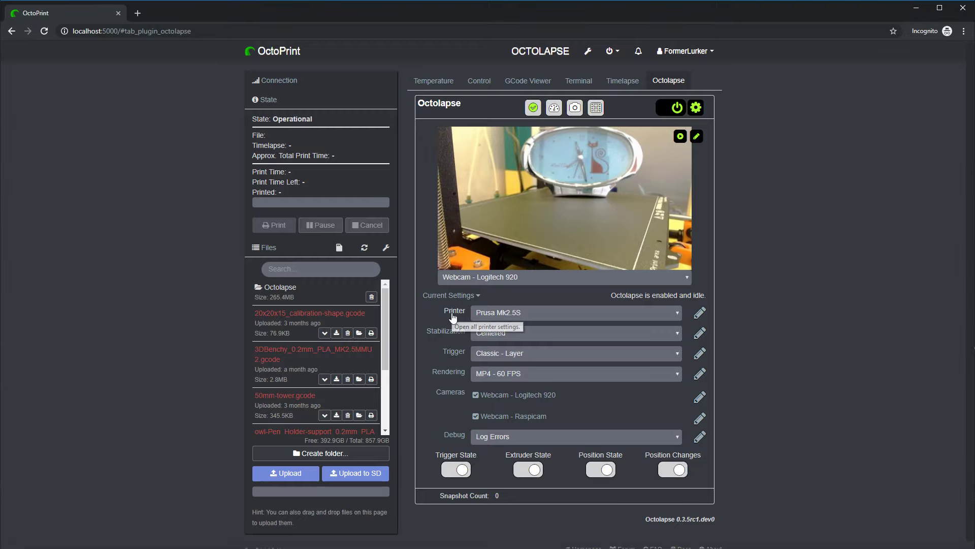
Step: Show the full Octolapse printer settings listing the Prusa Mk2.5S profile
click(700, 311)
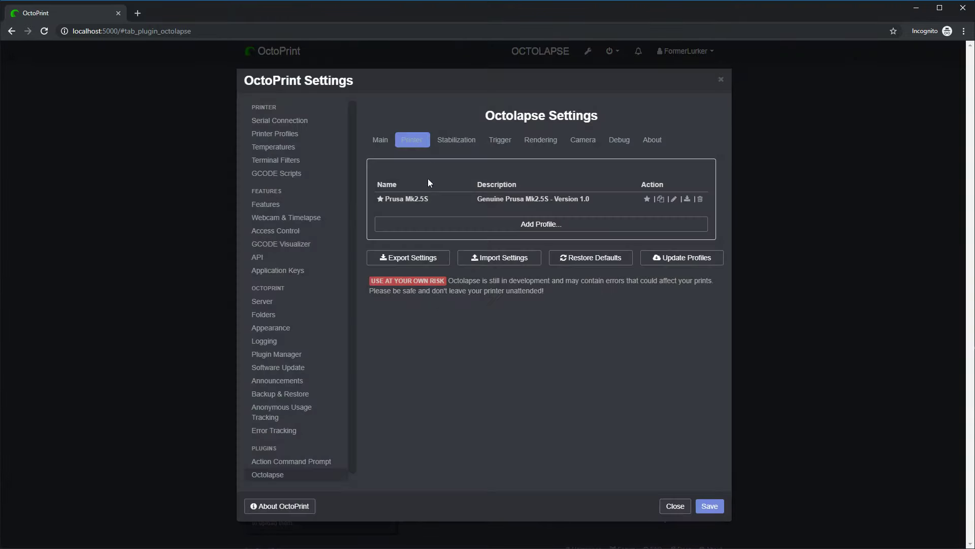
mouse_move(405, 198)
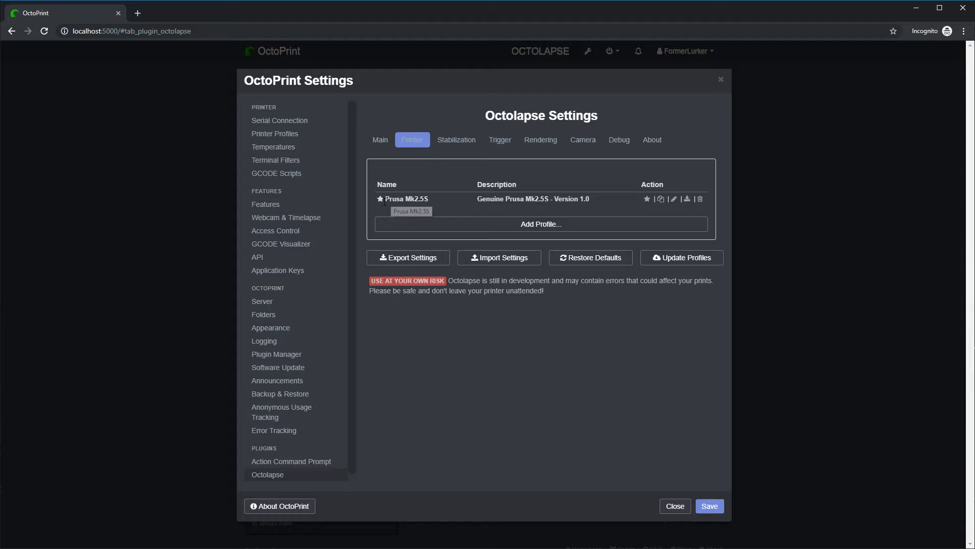
mouse_move(428, 209)
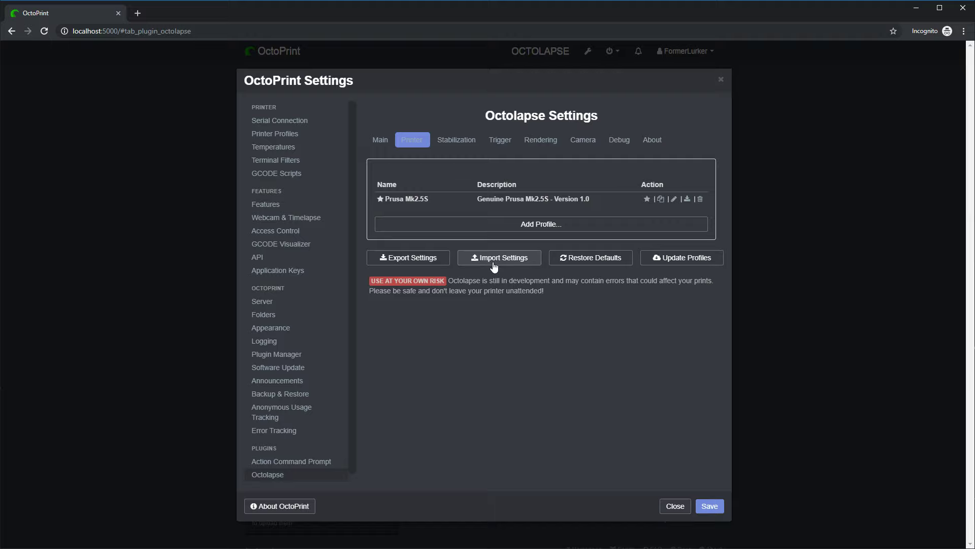
mouse_move(489, 272)
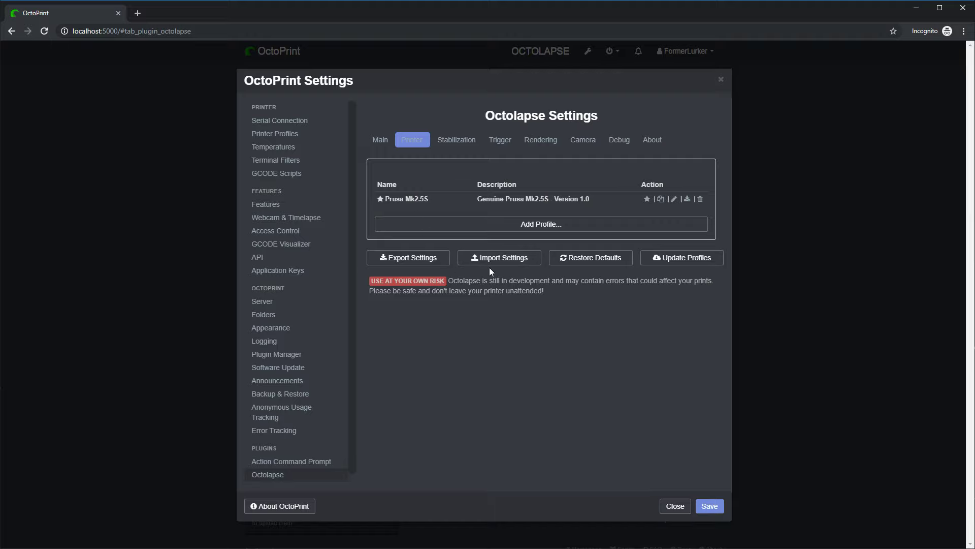
mouse_move(499, 257)
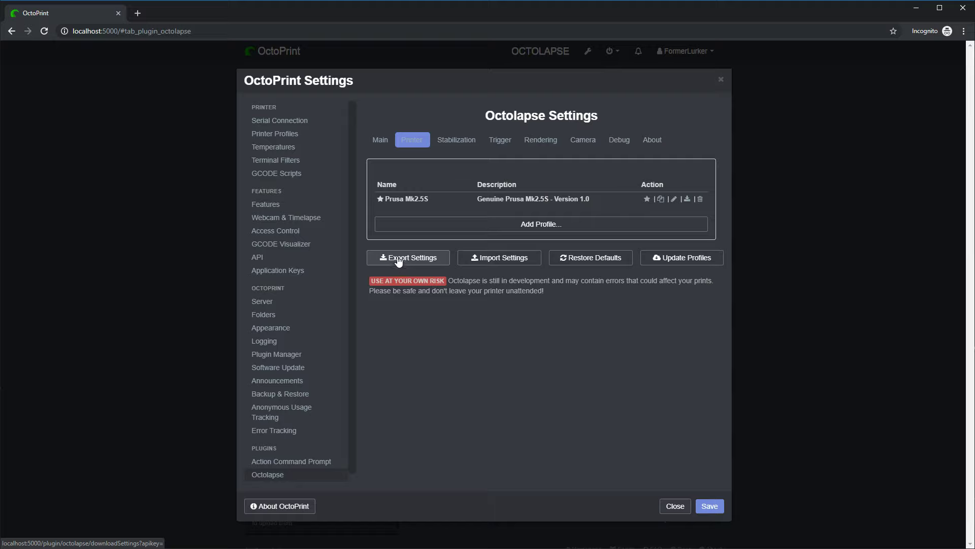
mouse_move(498, 257)
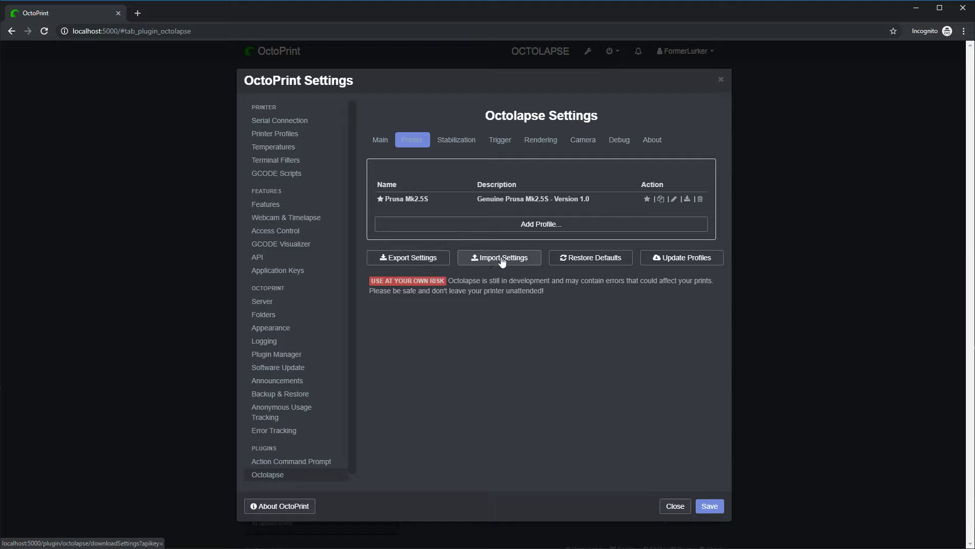
mouse_move(498, 266)
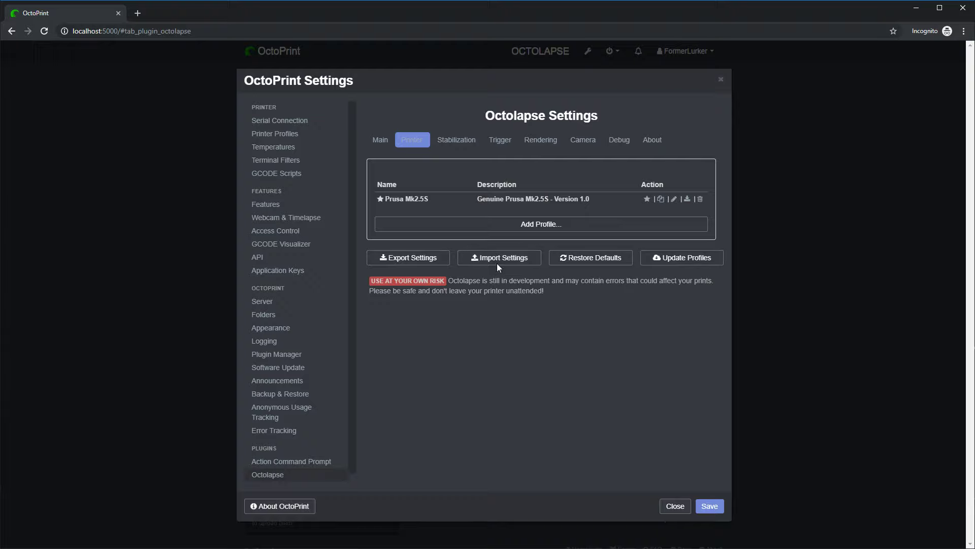
Step: Begin an Octolapse settings import with the source set to From a File
click(499, 257)
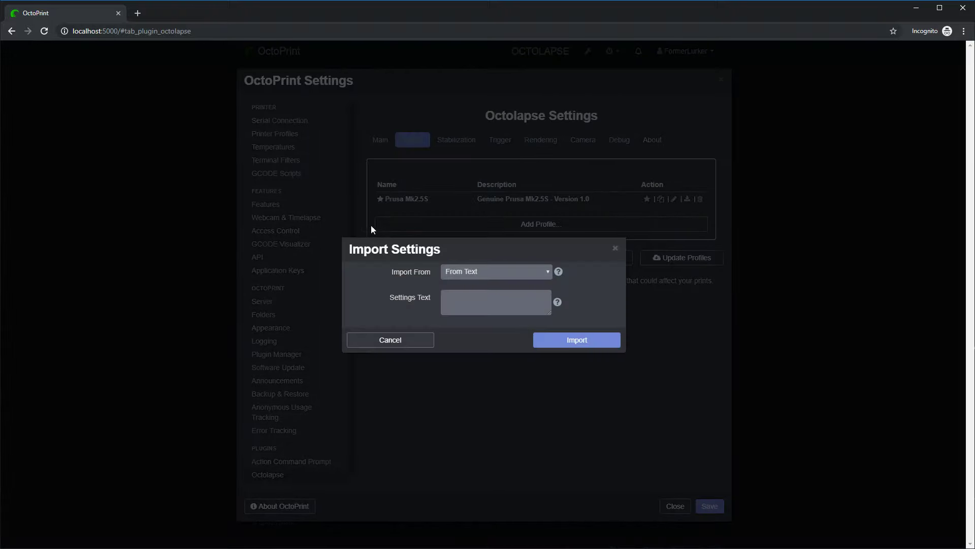
mouse_move(467, 276)
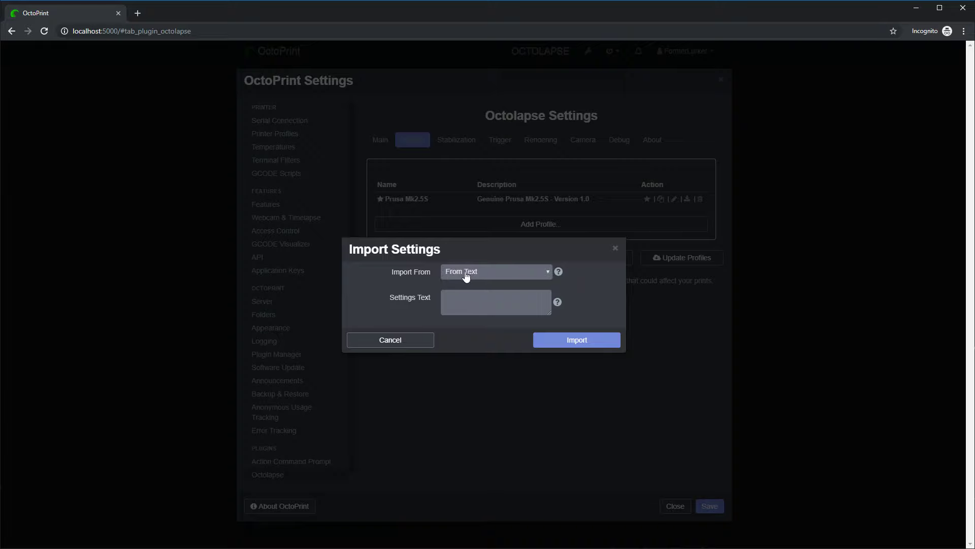
click(494, 271)
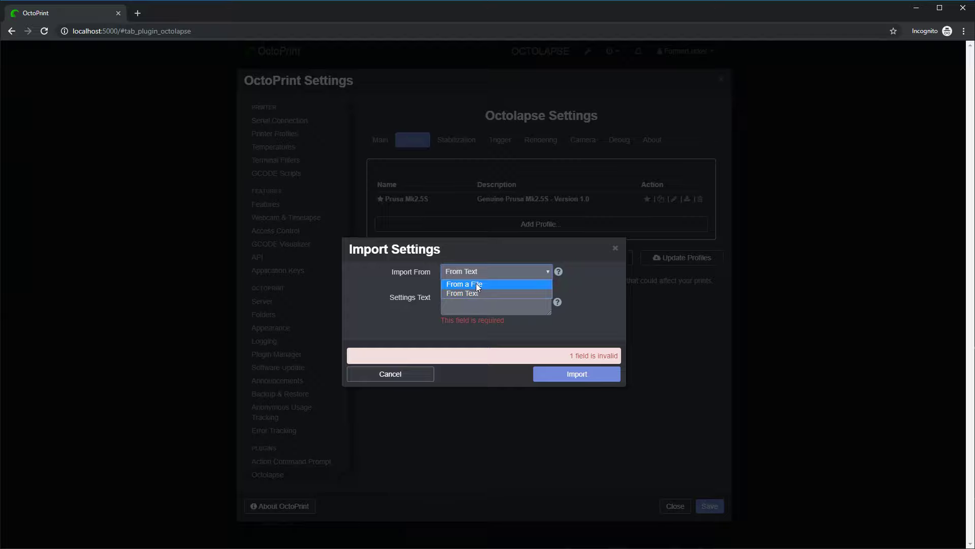
click(465, 284)
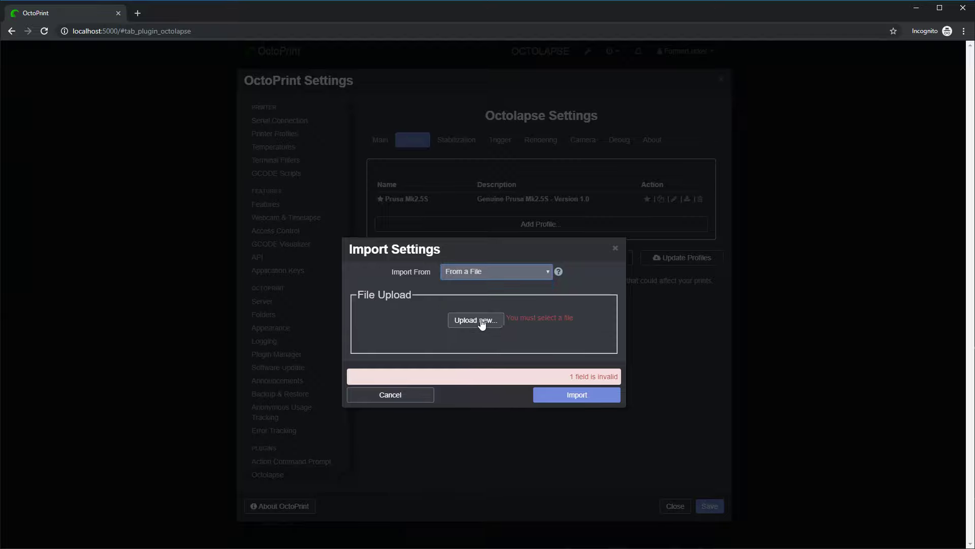
click(474, 320)
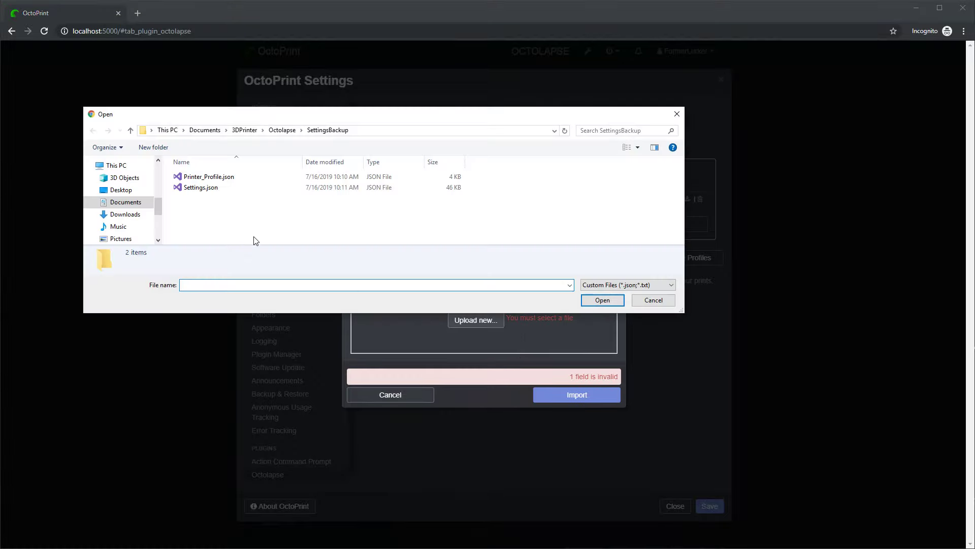
Step: Upload Settings.json from the SettingsBackup folder and import it
click(202, 186)
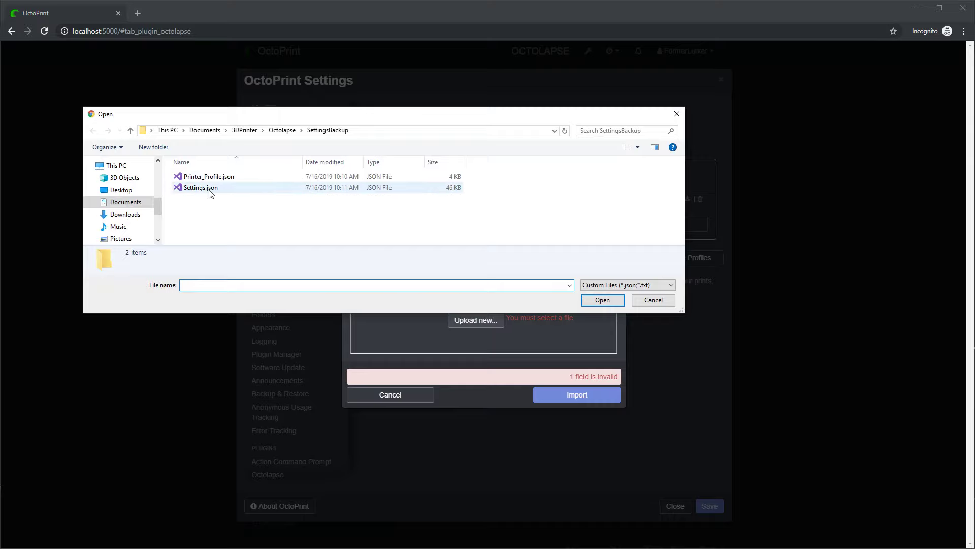
mouse_move(200, 187)
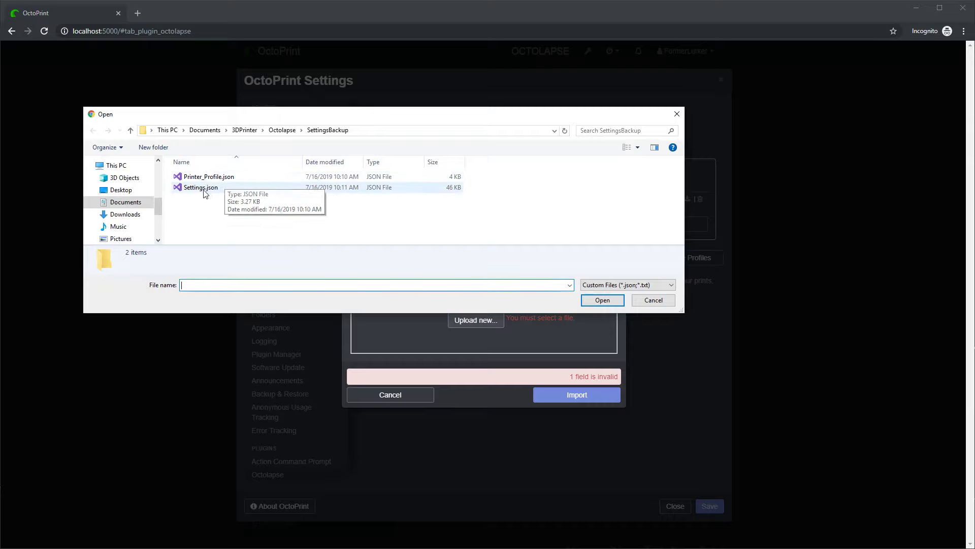
mouse_move(214, 192)
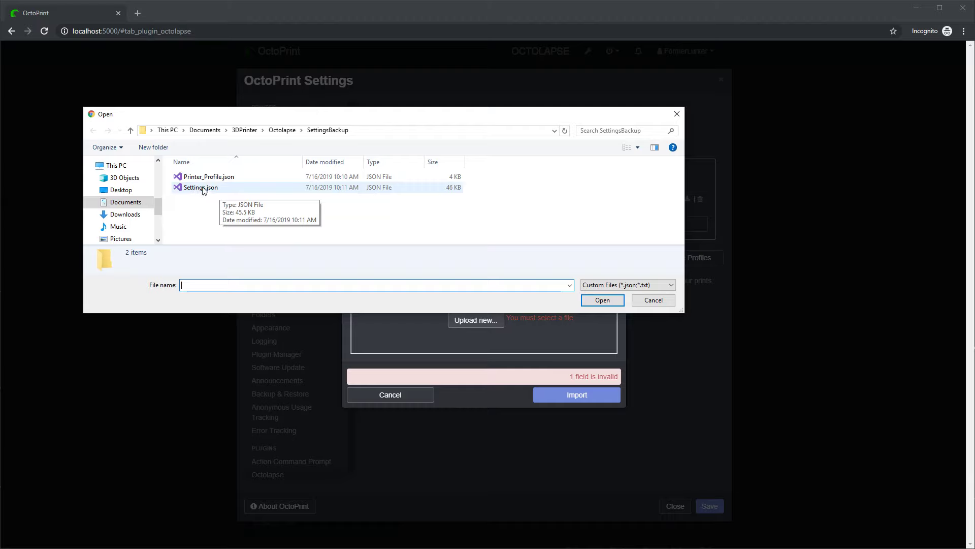
click(200, 187)
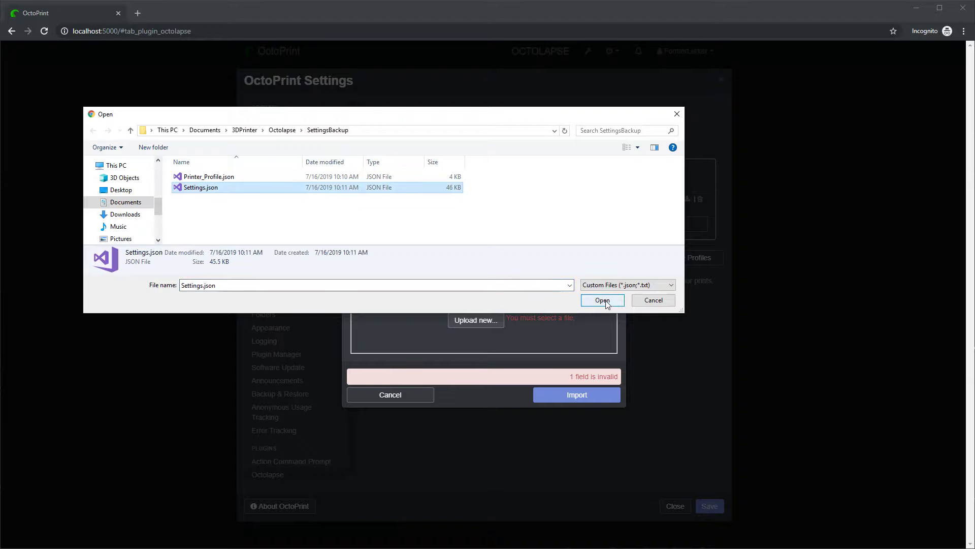
click(601, 299)
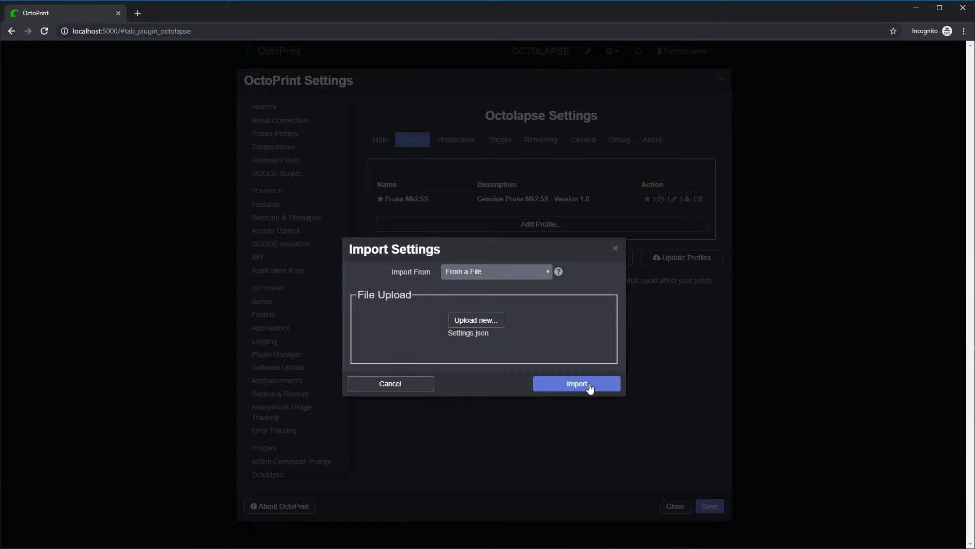
click(575, 383)
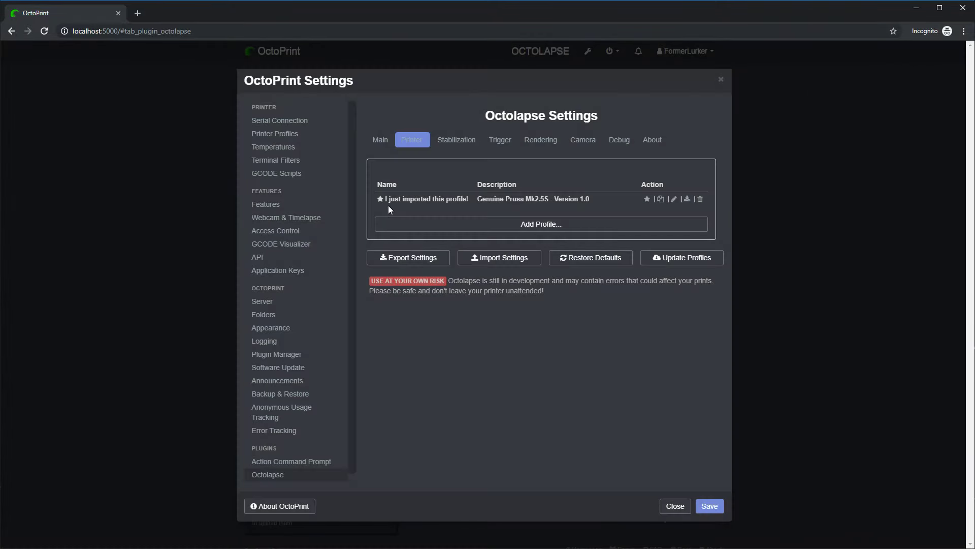
double_click(426, 198)
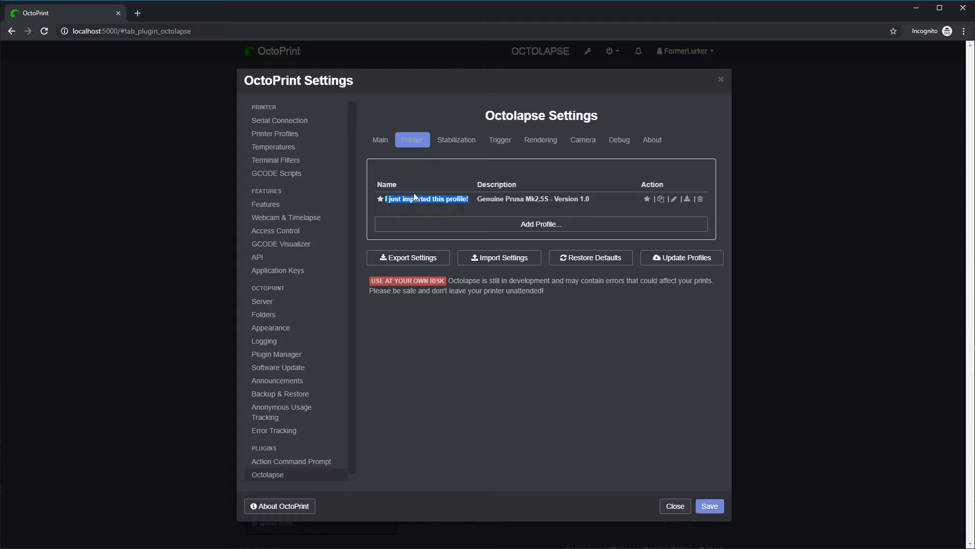
mouse_move(426, 198)
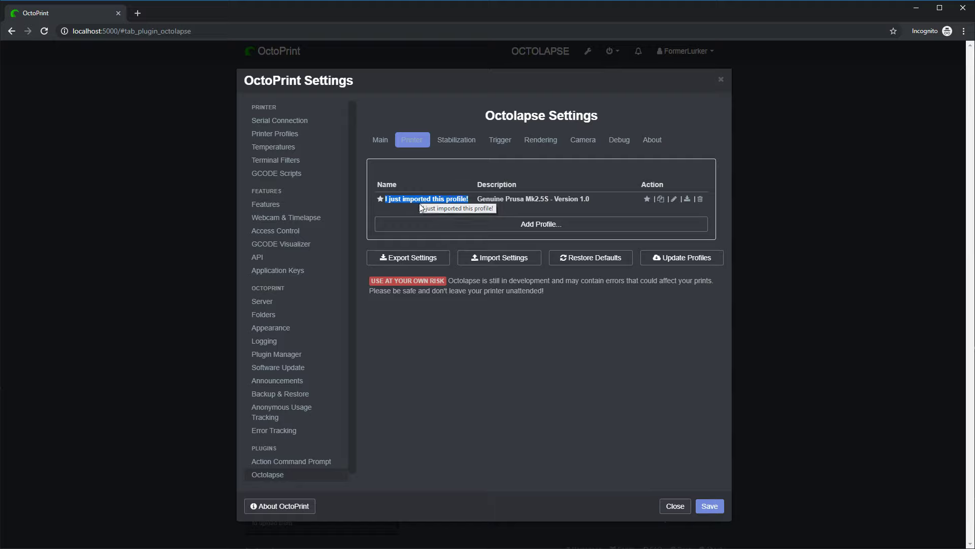
mouse_move(498, 261)
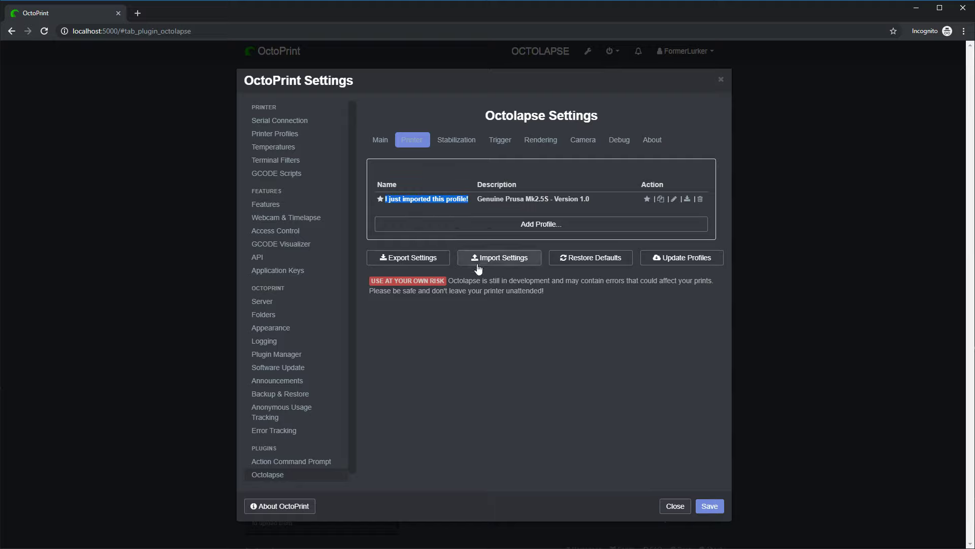
mouse_move(422, 207)
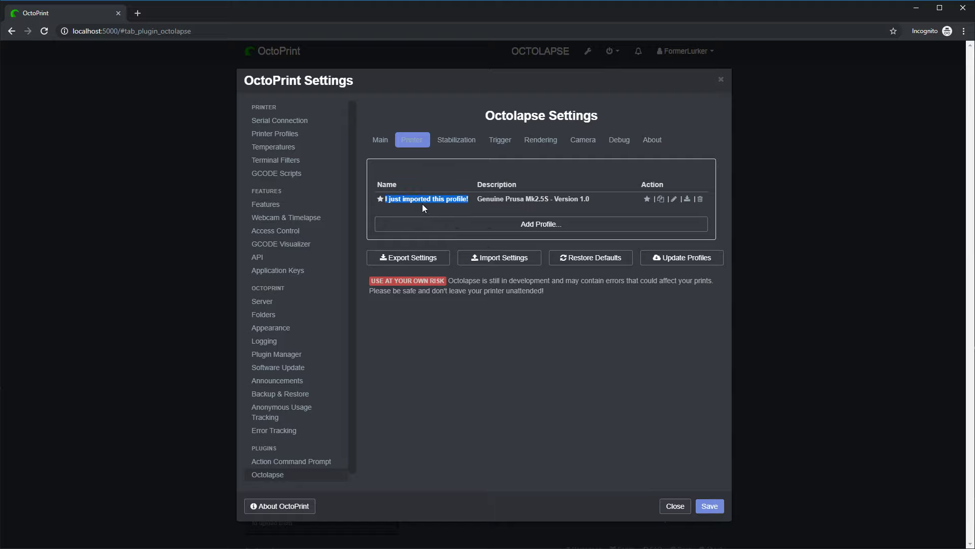
mouse_move(498, 257)
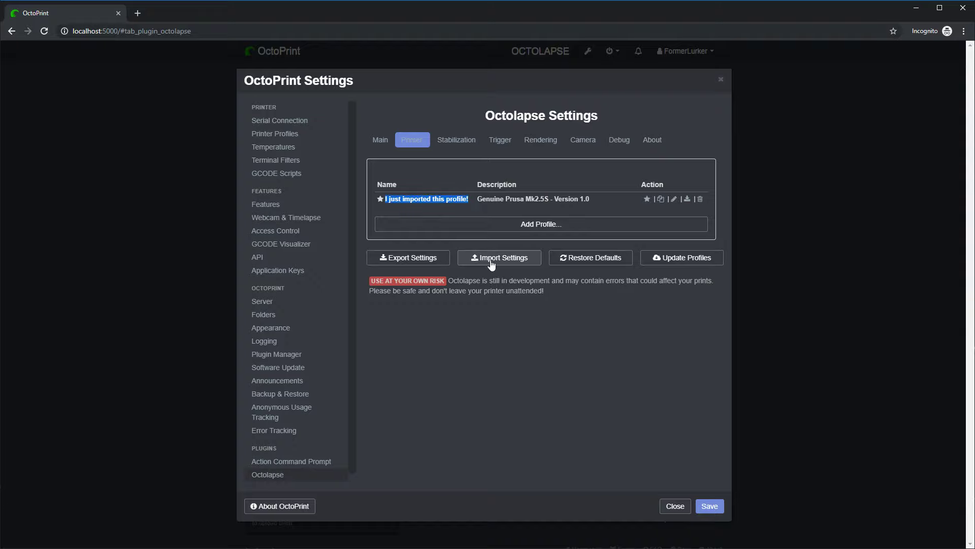
Step: Import Printer_Profile.json, adding My Imported Printer Profile to the list
click(499, 257)
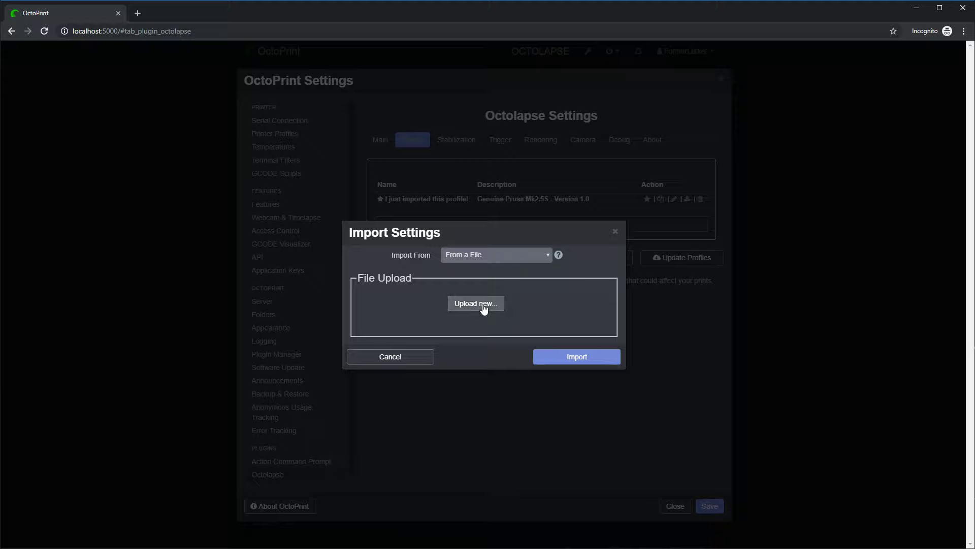
click(475, 303)
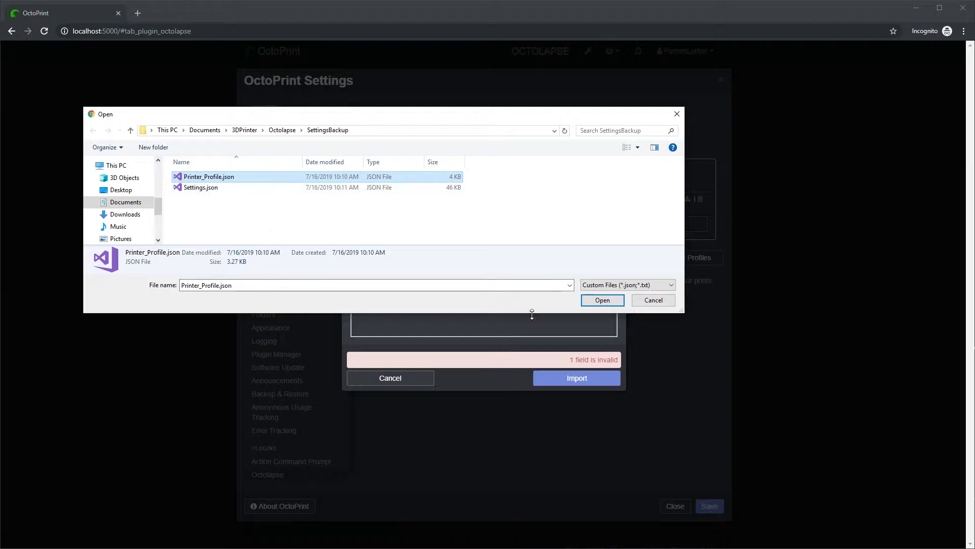
click(600, 299)
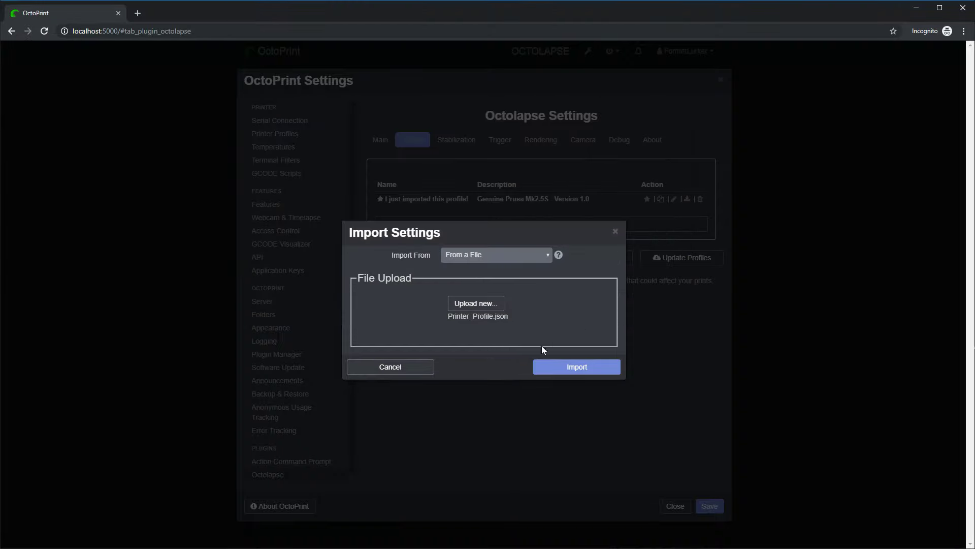
click(575, 367)
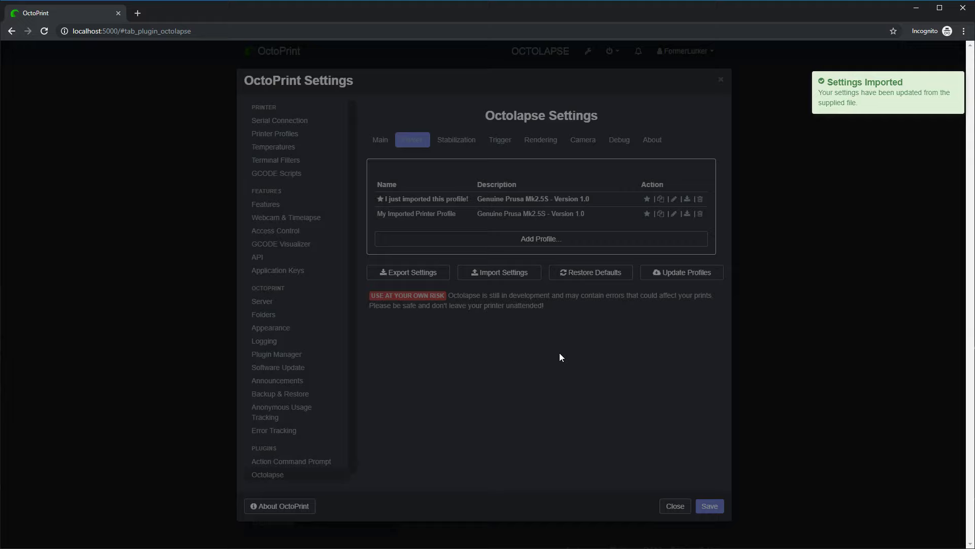
mouse_move(378, 222)
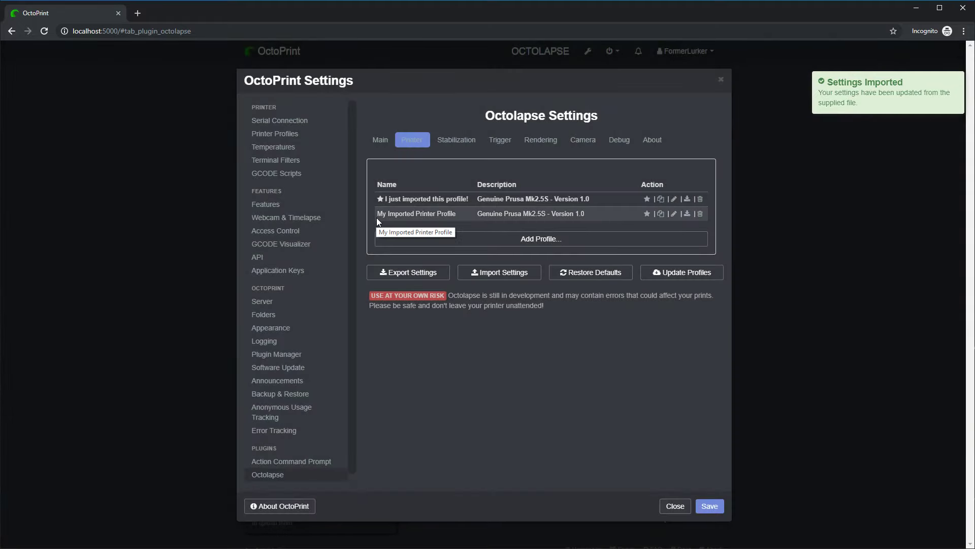
mouse_move(434, 215)
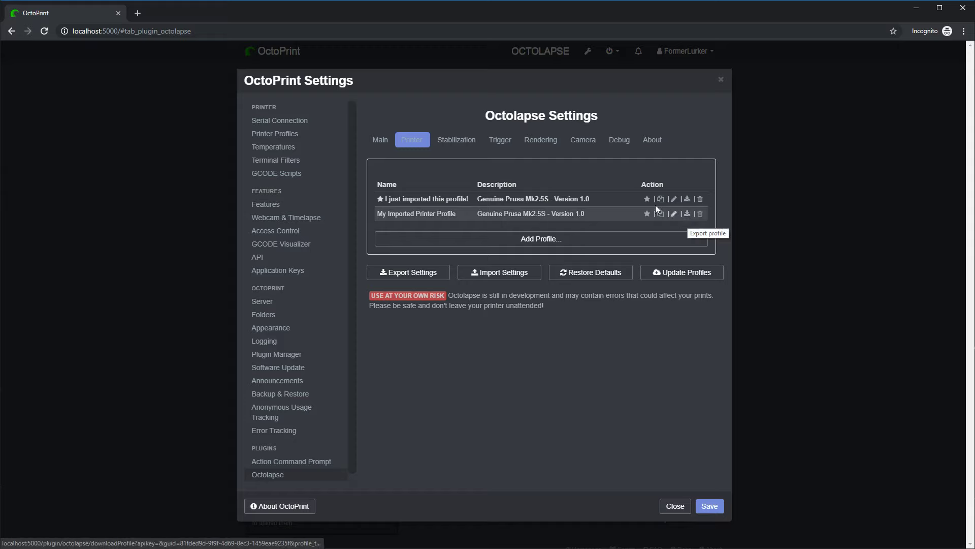
Step: Export a stabilization profile to Stabilization_Profile.json and all settings to Settings.json, then begin another import
click(456, 139)
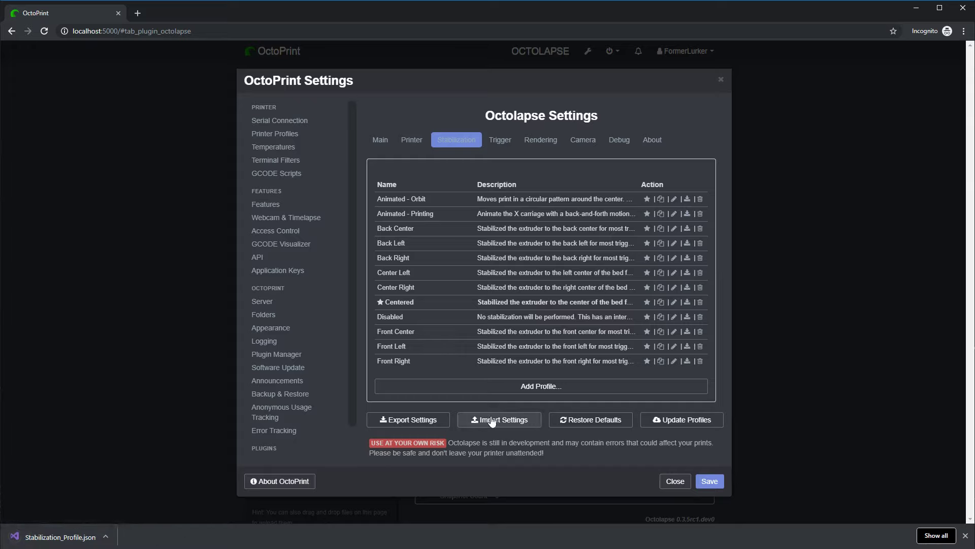
click(408, 419)
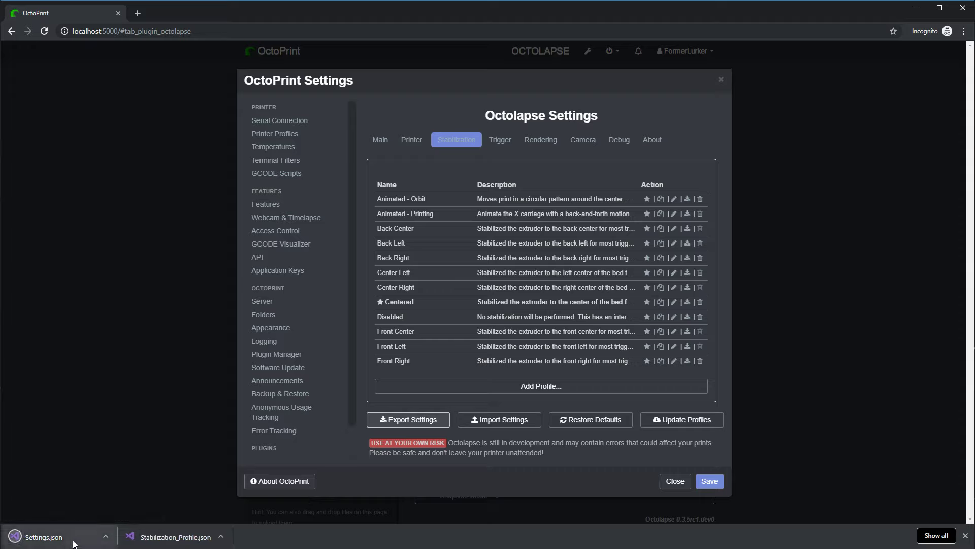
mouse_move(877, 543)
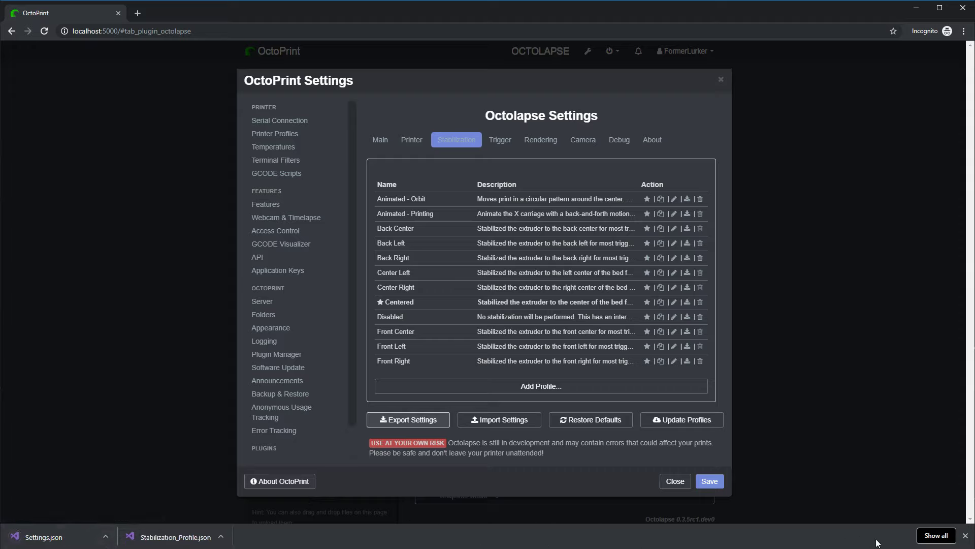
mouse_move(816, 513)
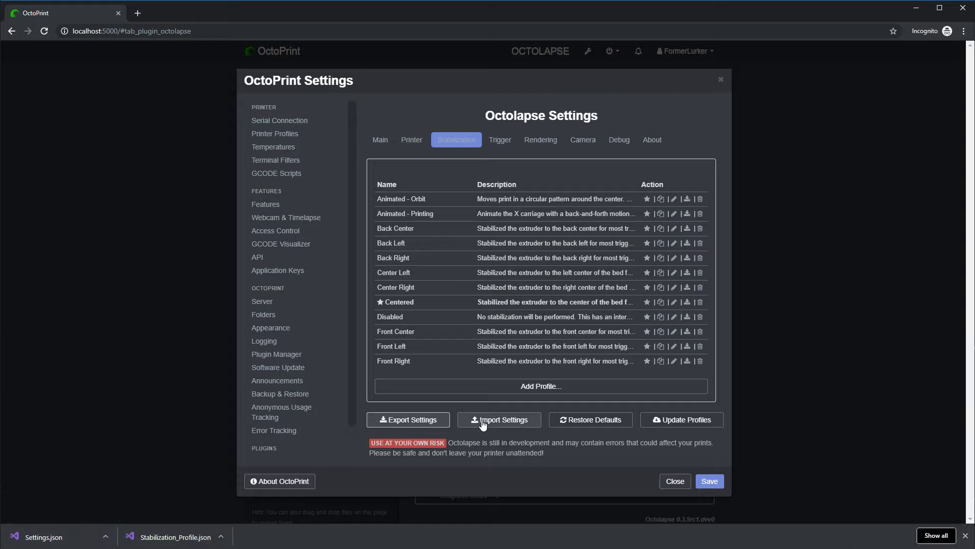
mouse_move(915, 515)
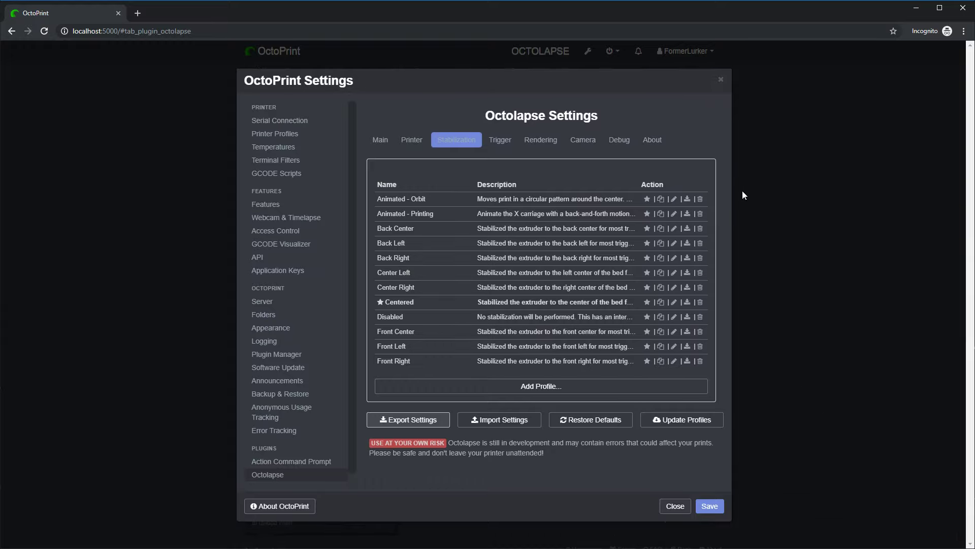
click(499, 419)
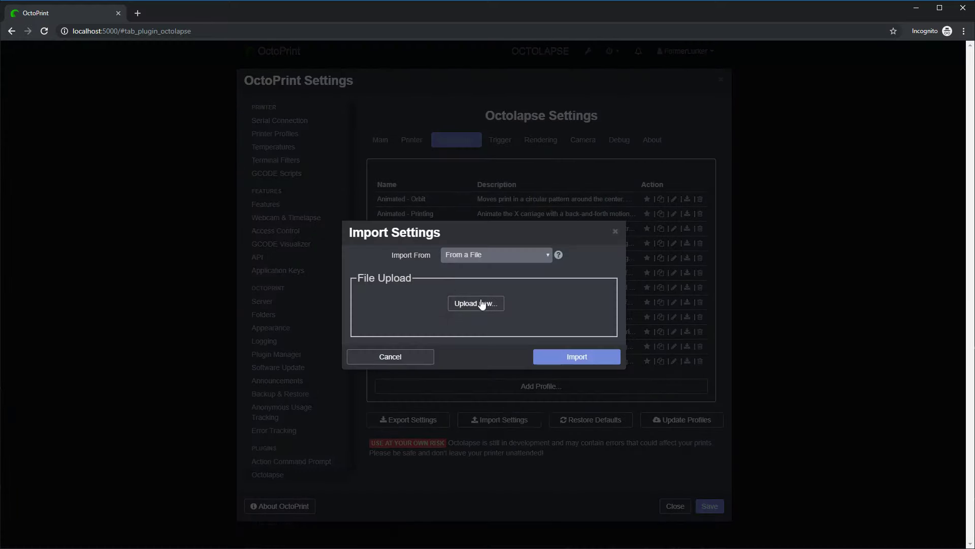
Step: Import a Prusa Mk2.5S printer profile from pasted settings text and return to the profiles list
click(495, 254)
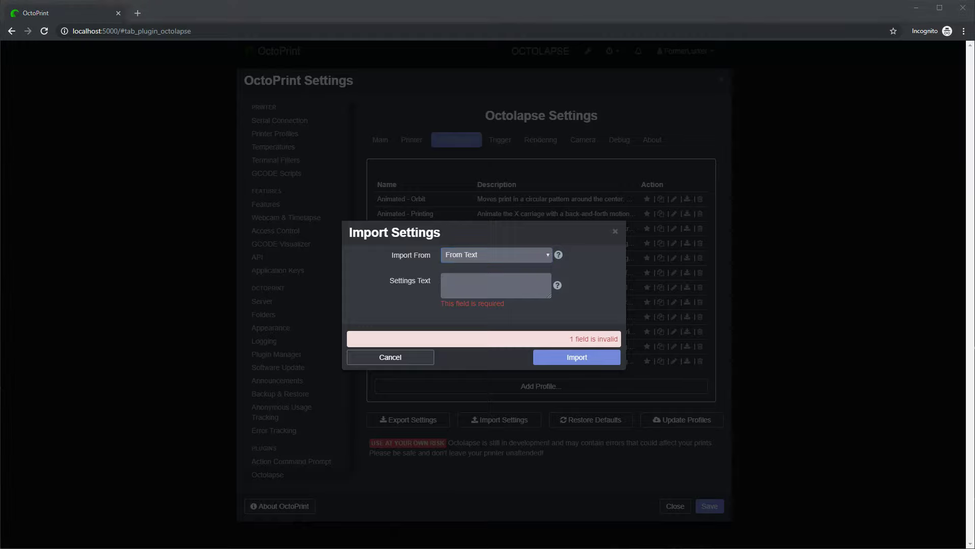
click(495, 285)
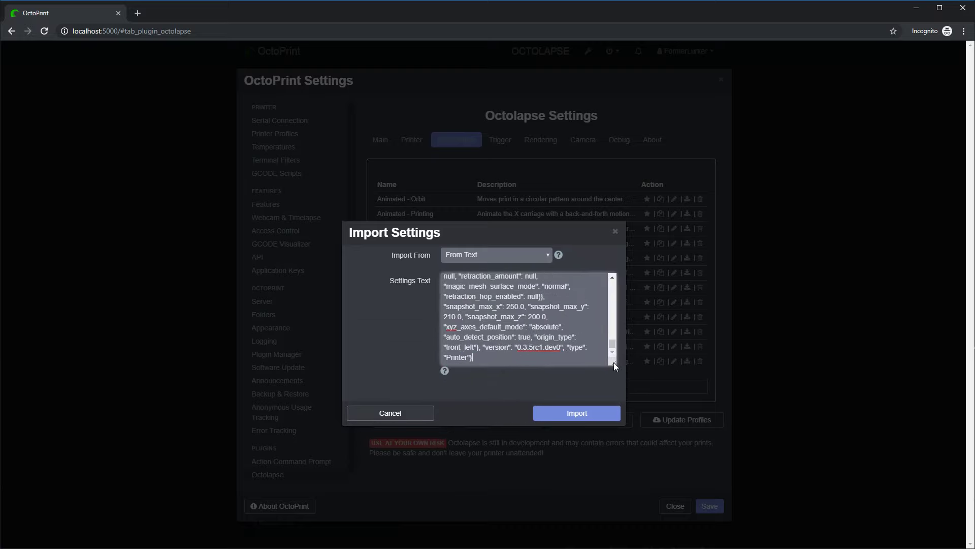
mouse_move(575, 412)
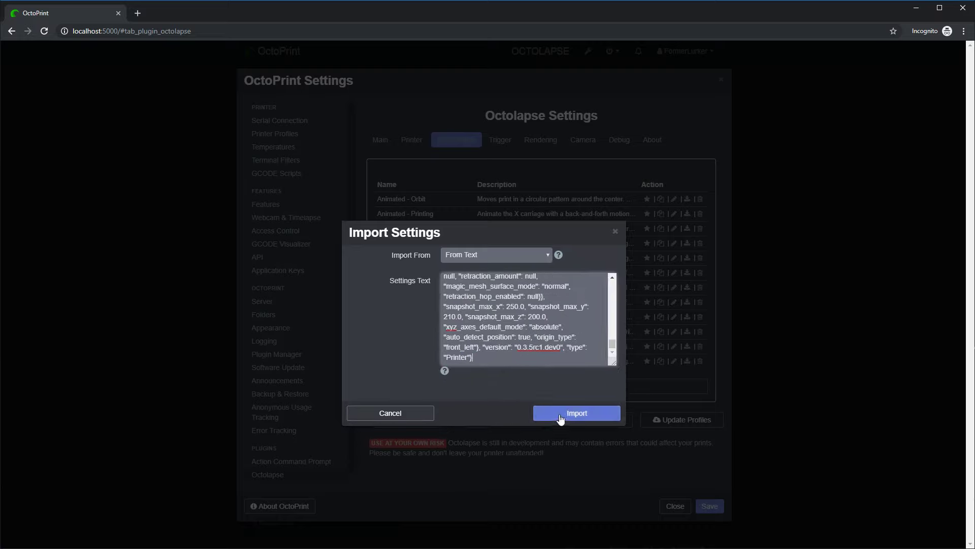
click(575, 412)
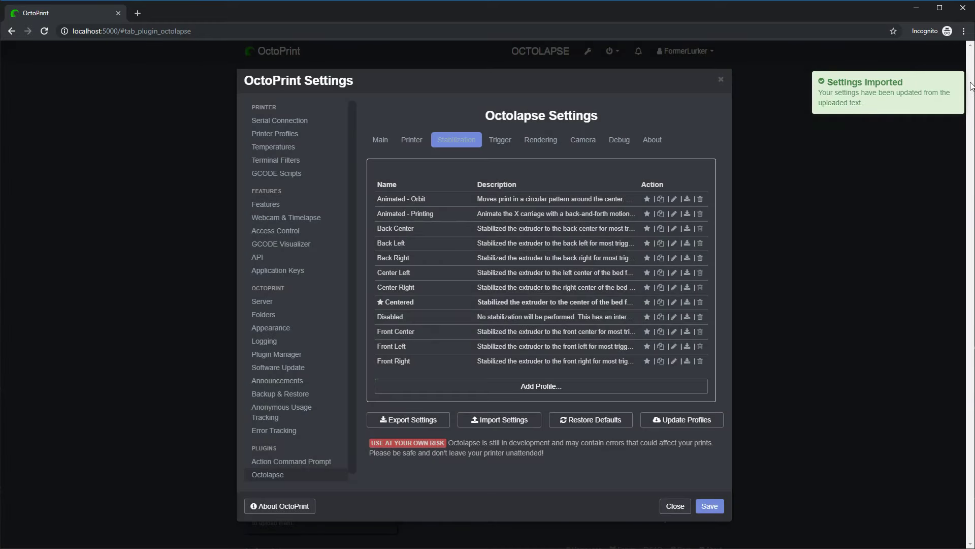
click(412, 139)
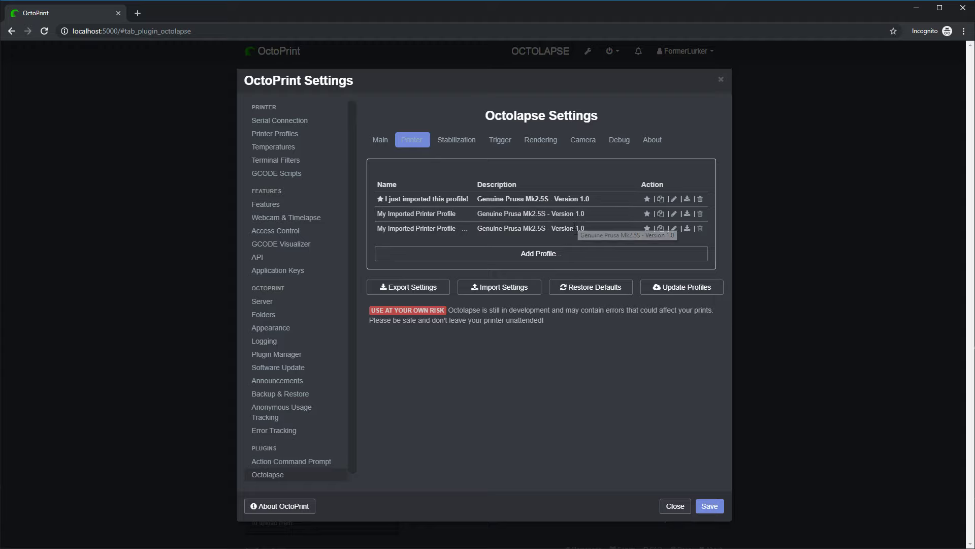
mouse_move(478, 234)
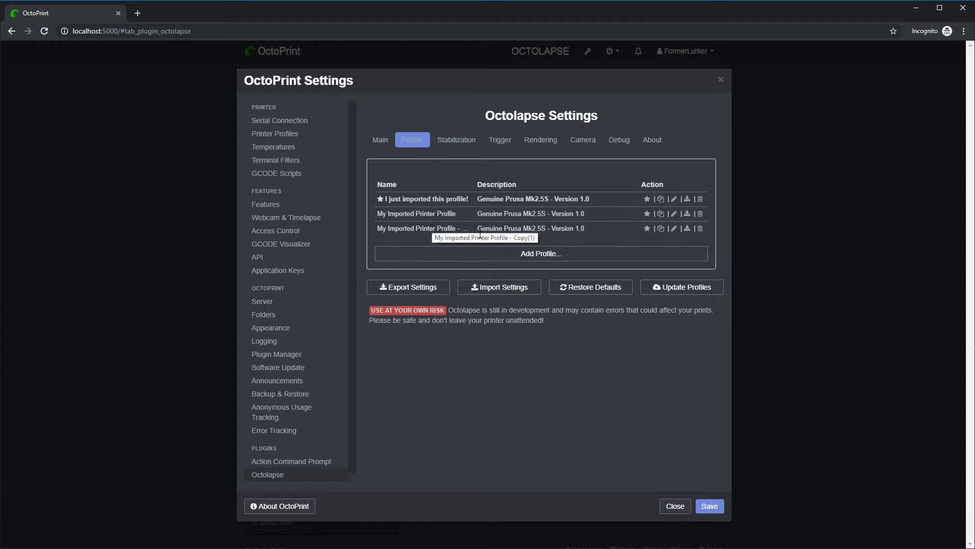
mouse_move(666, 236)
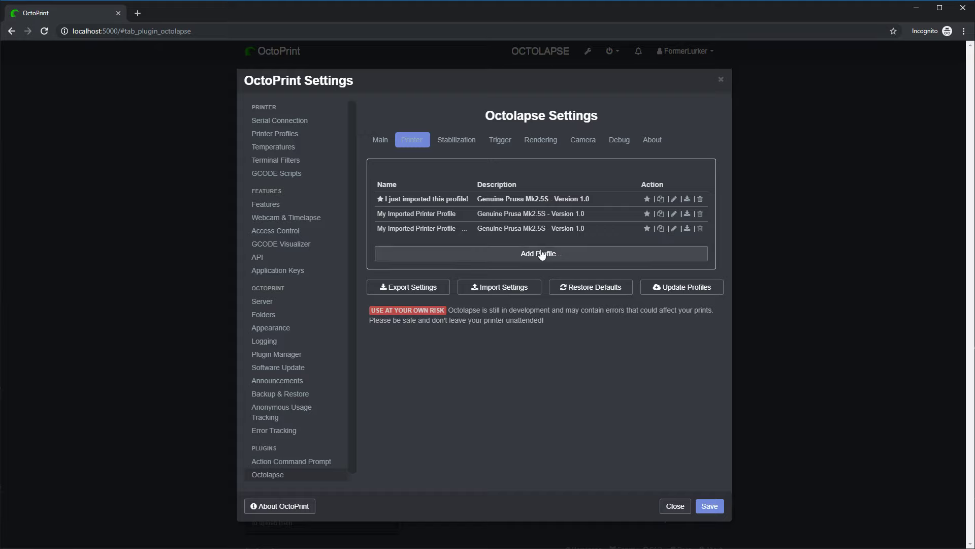
mouse_move(556, 257)
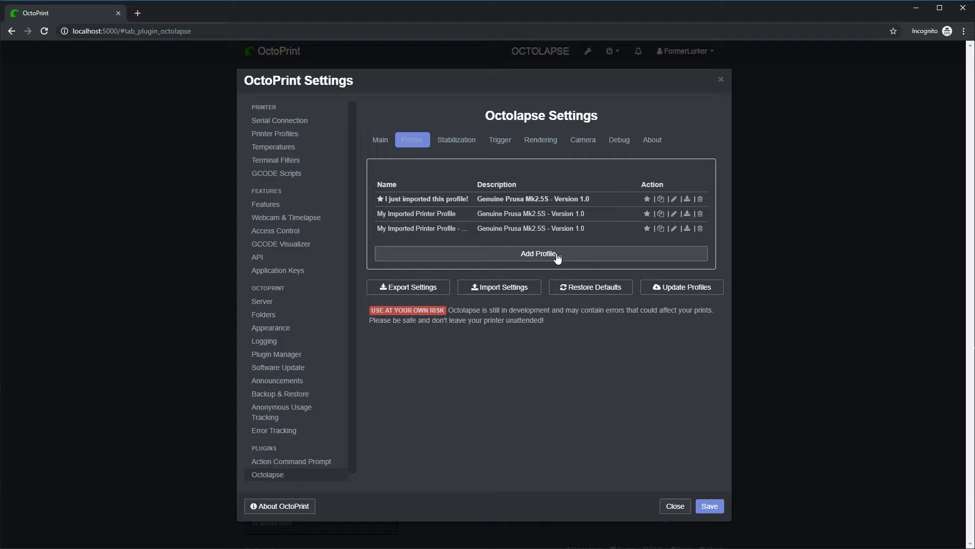
mouse_move(582, 265)
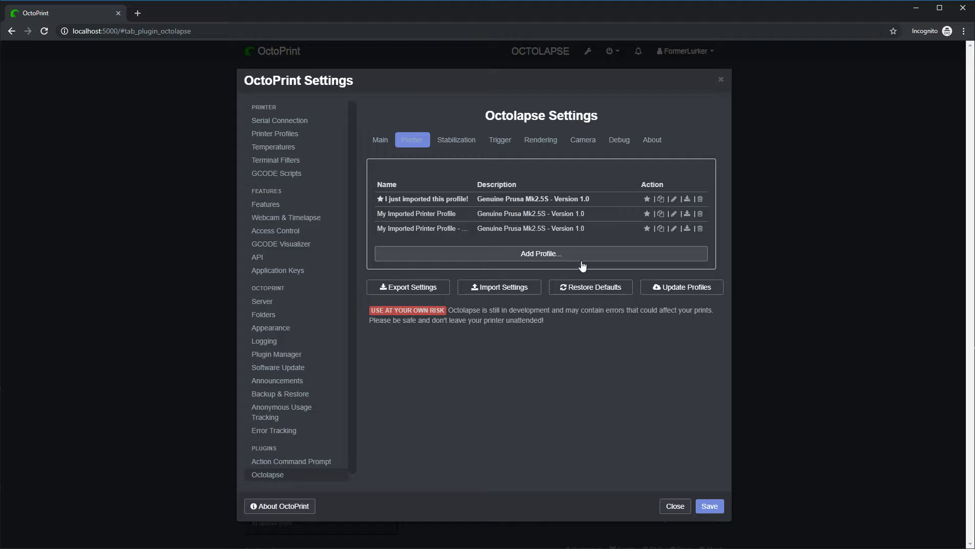
mouse_move(531, 242)
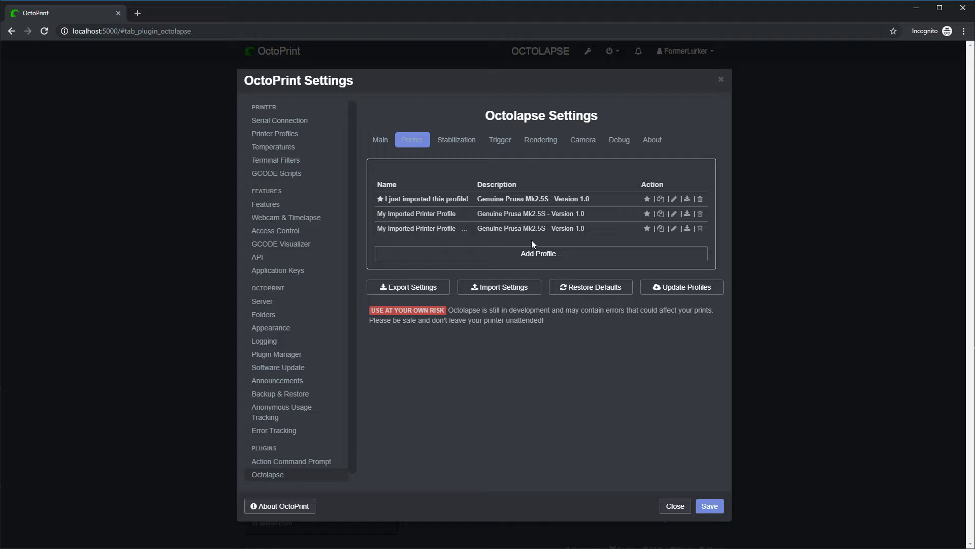
mouse_move(623, 298)
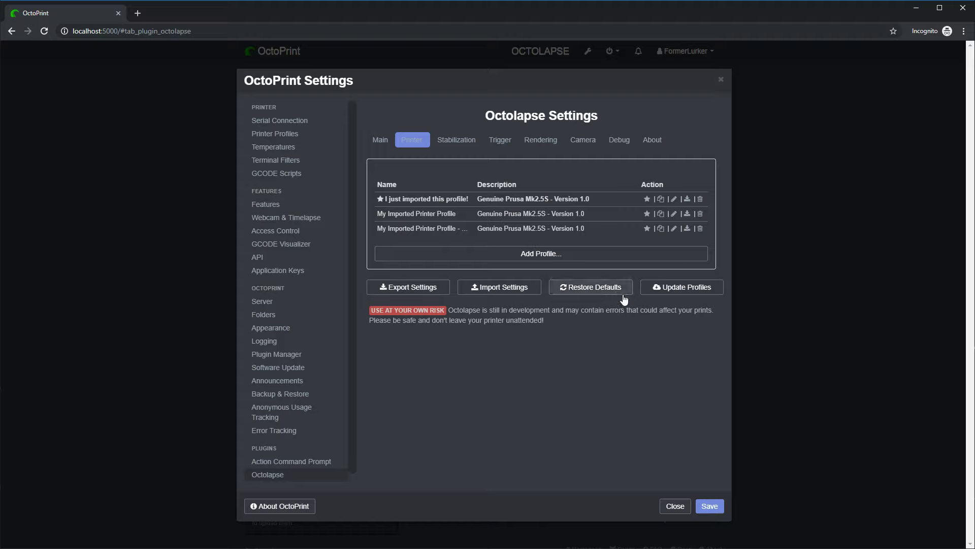
mouse_move(619, 286)
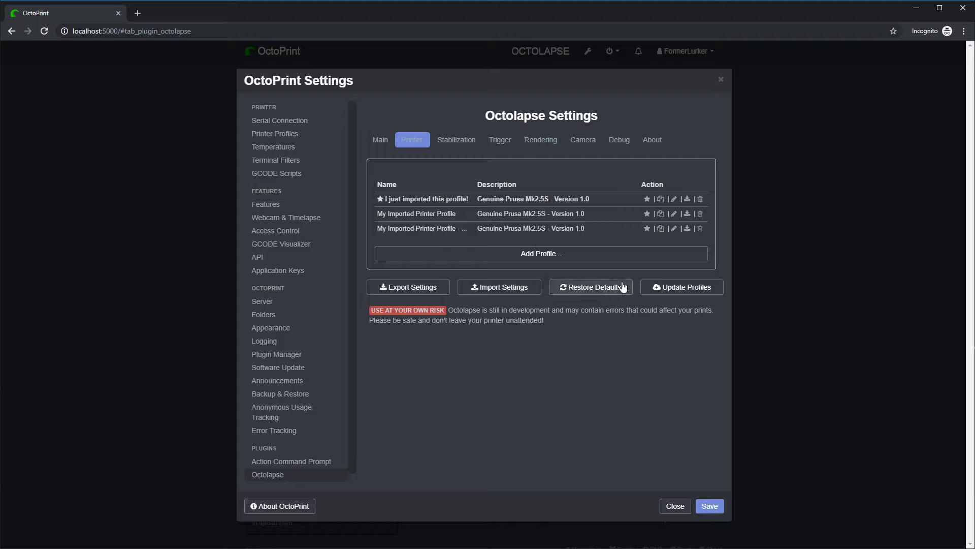
mouse_move(540, 253)
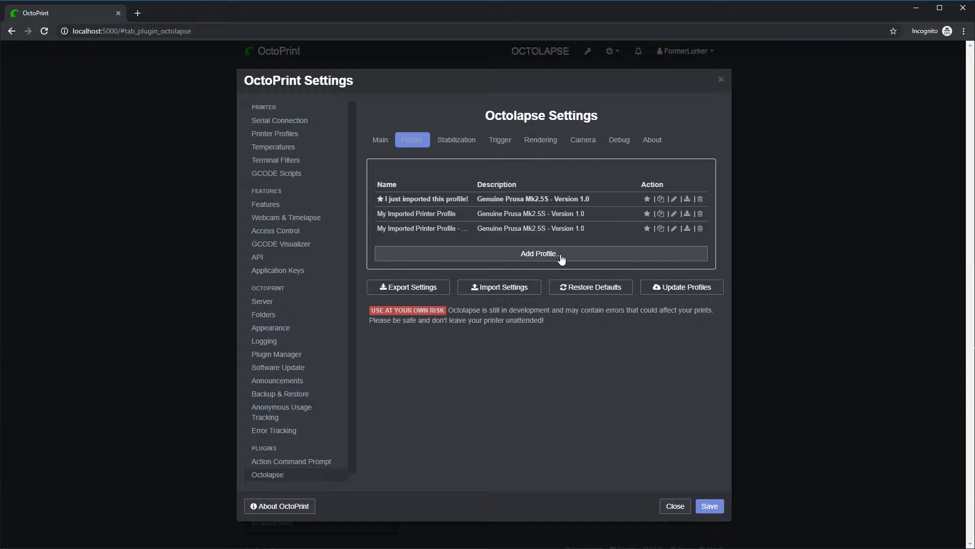
Step: Add a printer profile with Make Prusa, Model MK2.5S and accept the server profile update
click(540, 253)
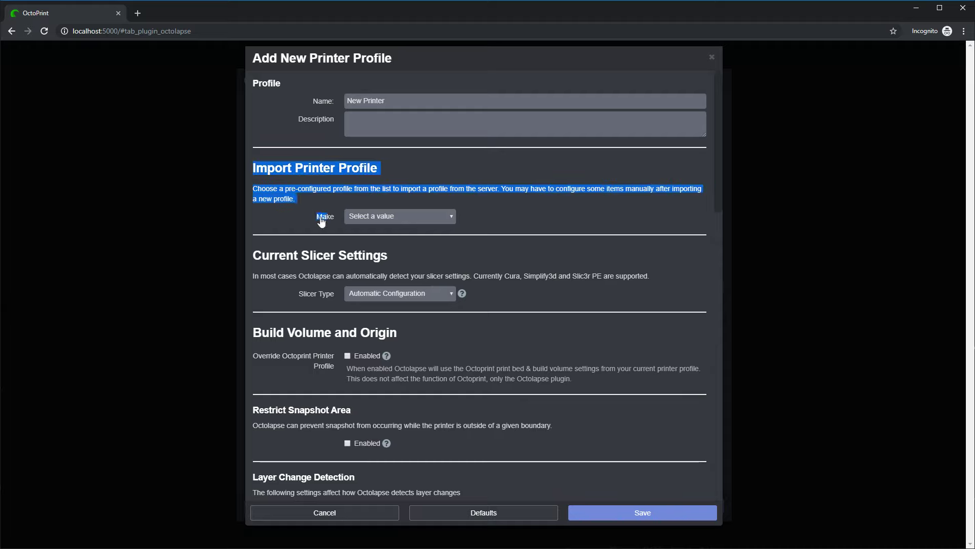
click(400, 216)
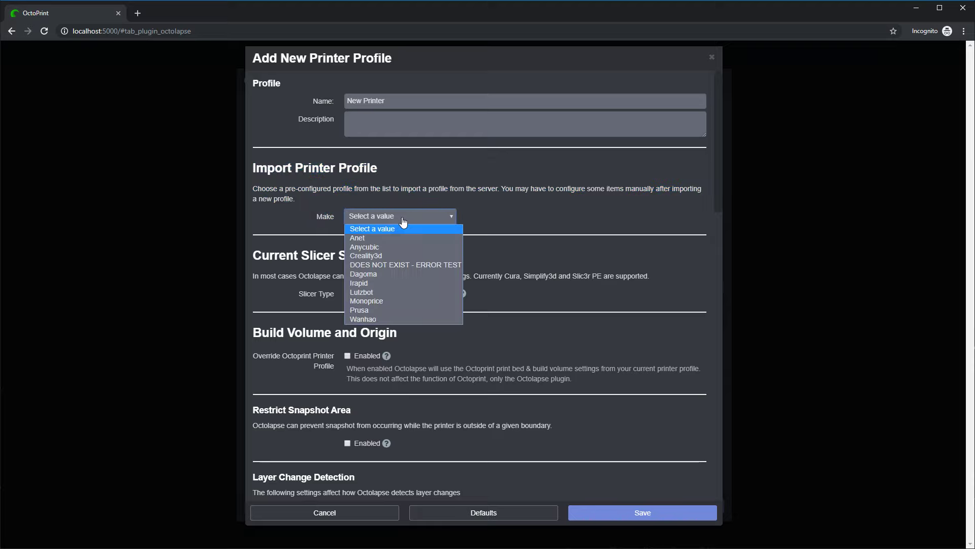
mouse_move(382, 310)
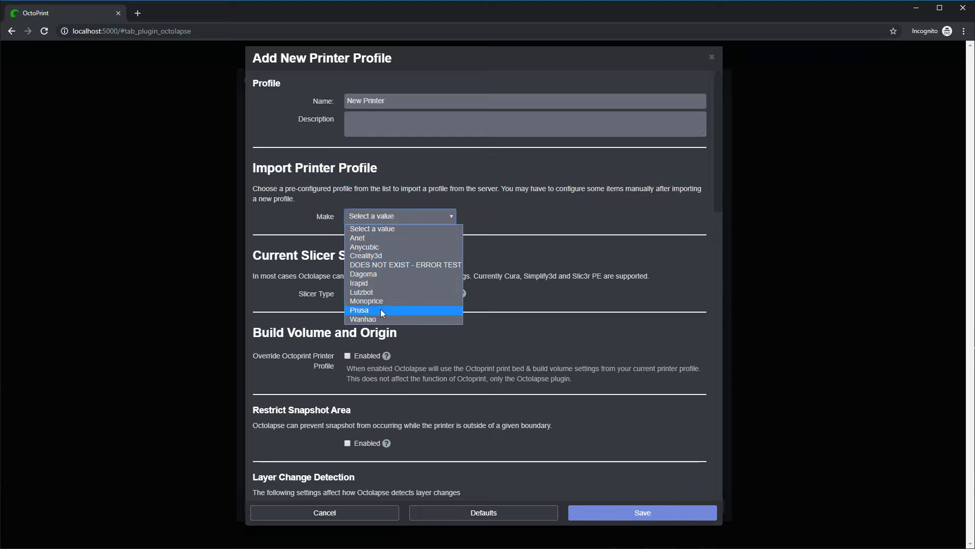
click(358, 310)
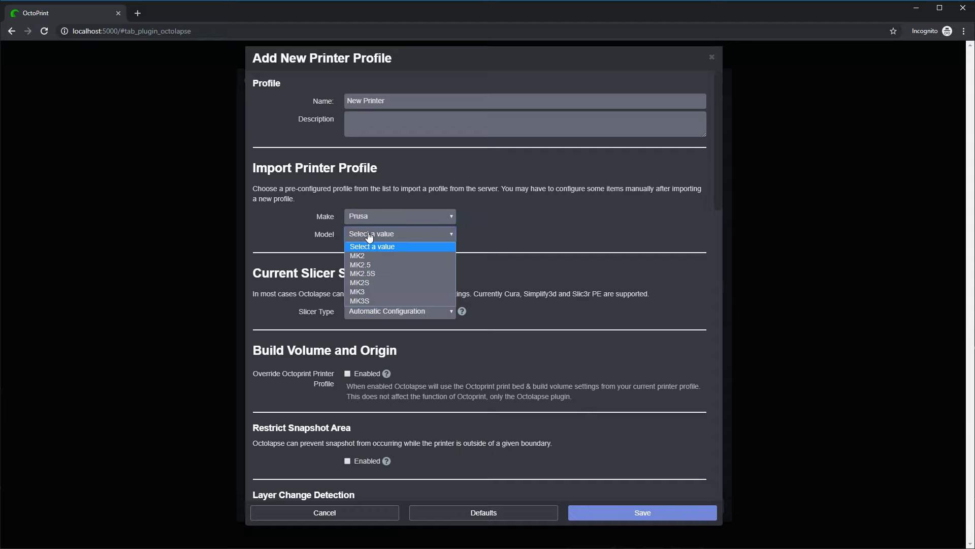
mouse_move(363, 274)
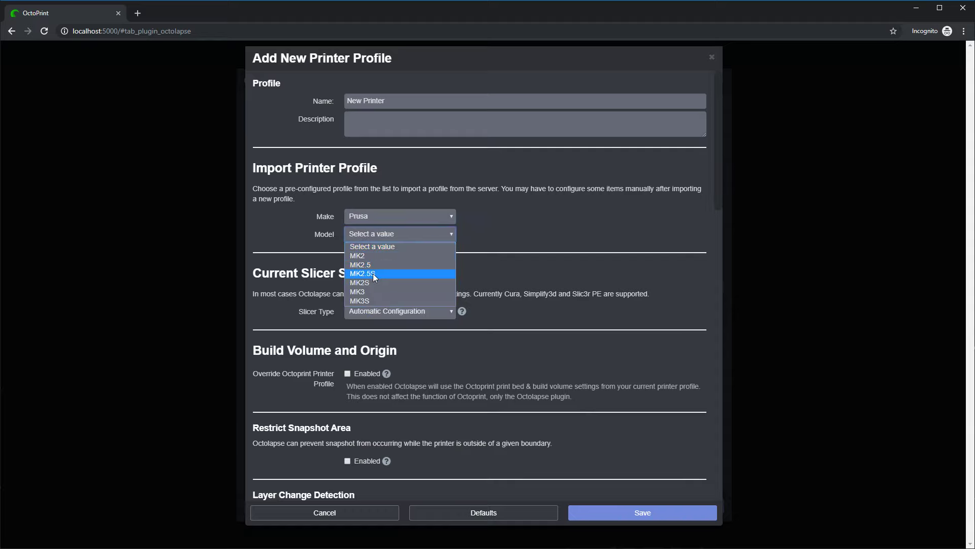
click(364, 273)
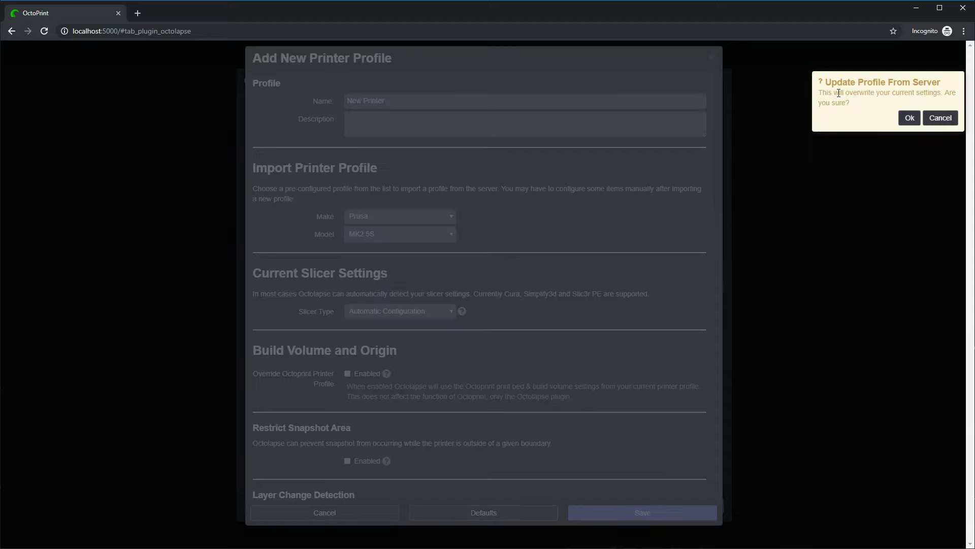
mouse_move(880, 124)
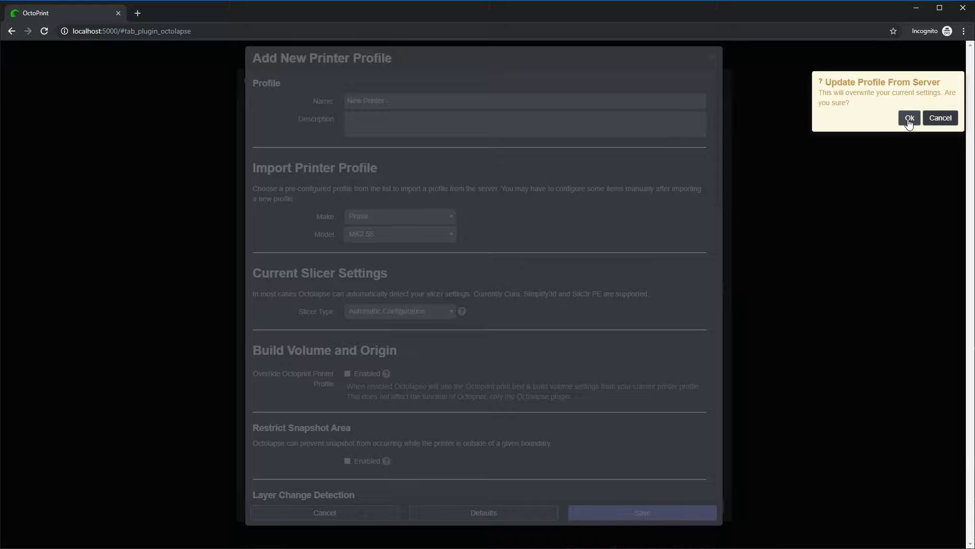
click(908, 117)
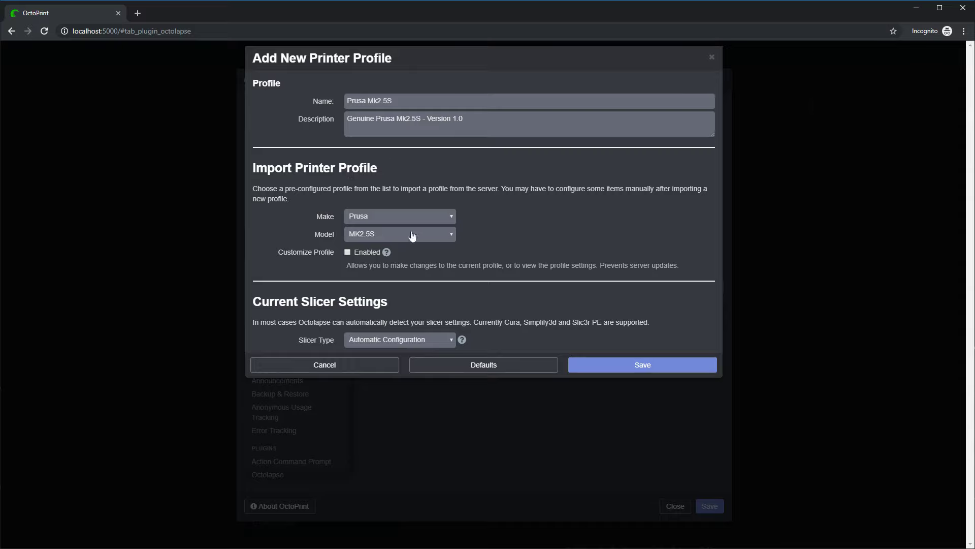
mouse_move(469, 261)
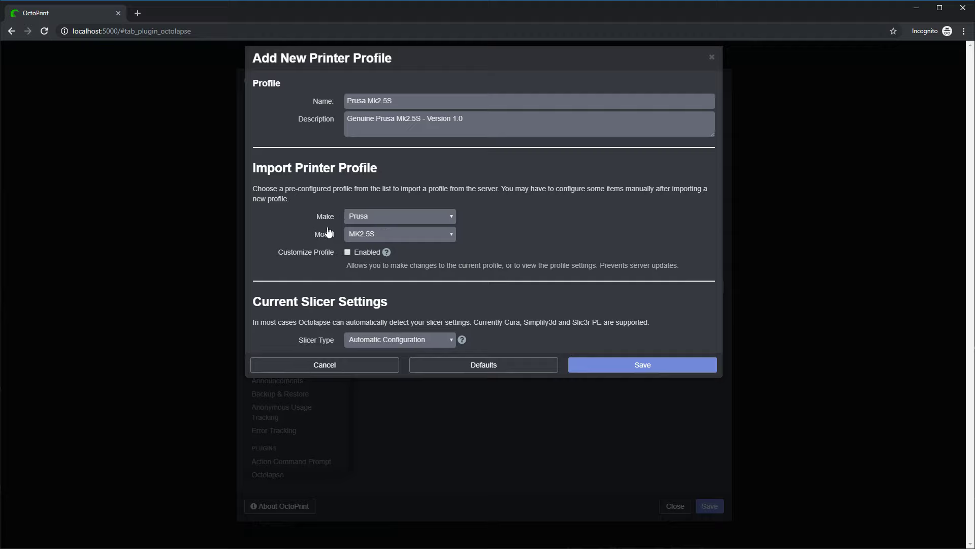
mouse_move(515, 302)
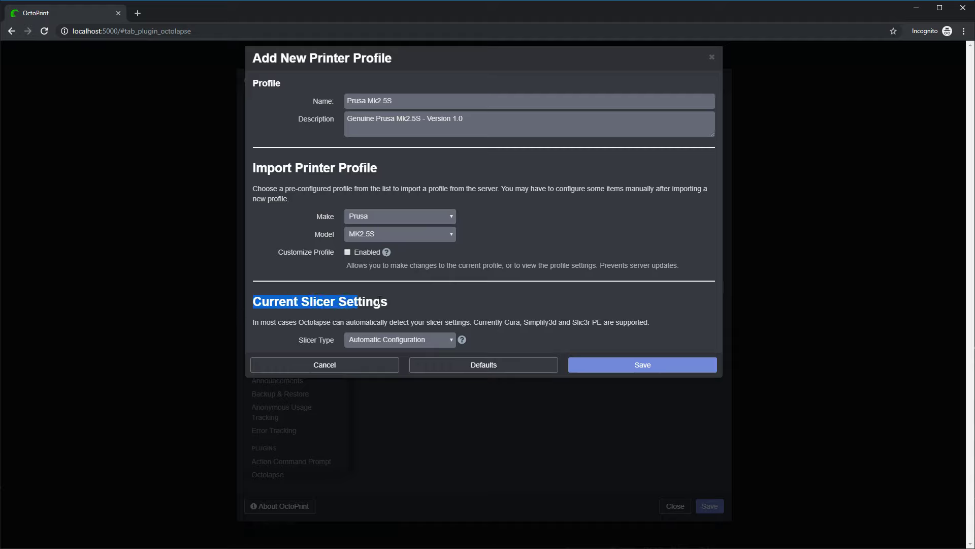
Step: Keep the slicer type on automatic configuration and enable Customize Profile
click(398, 339)
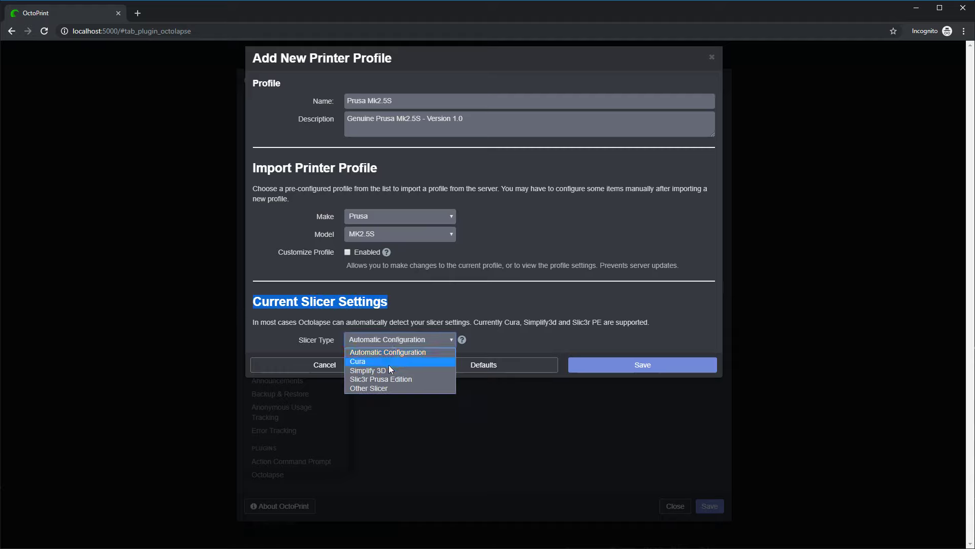
click(387, 351)
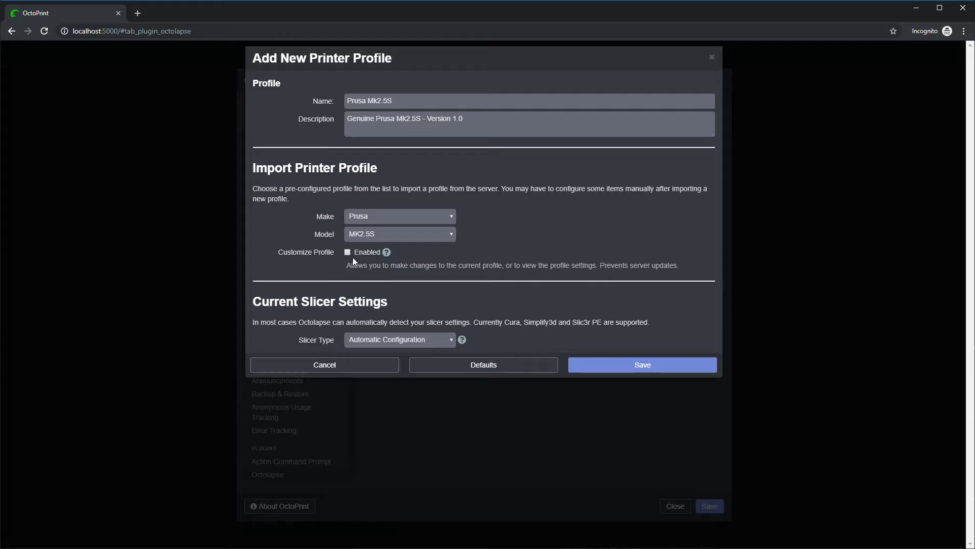
mouse_move(348, 256)
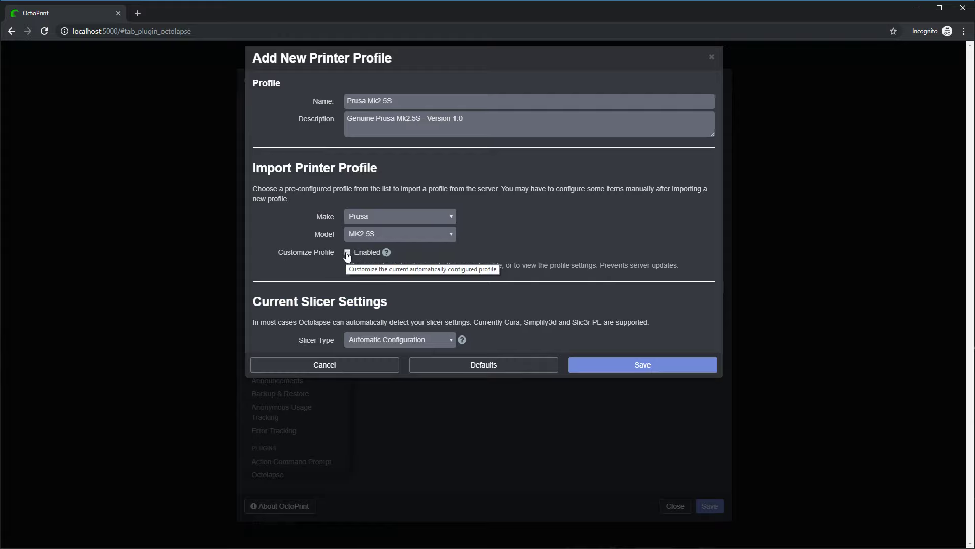
click(348, 252)
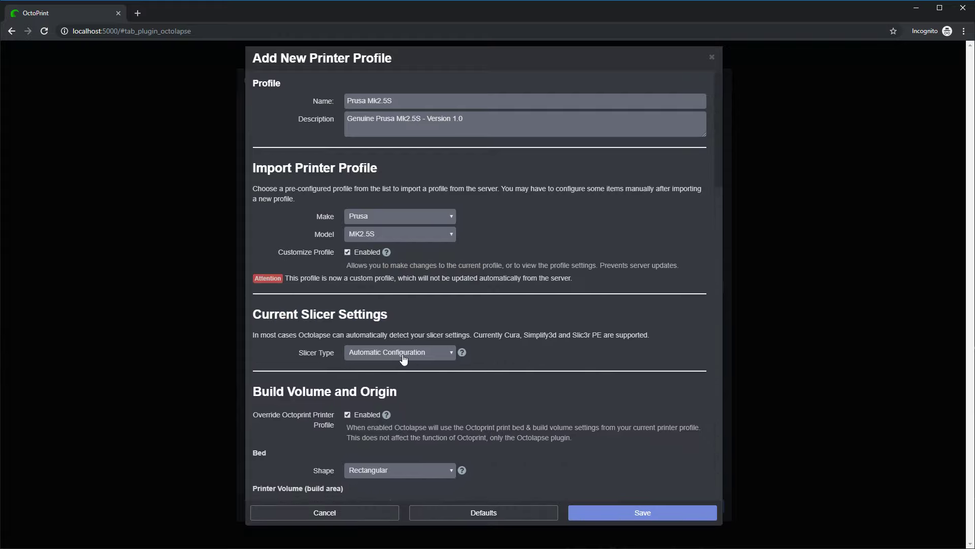
Step: Scroll through the revealed detailed settings of the imported Prusa profile
scroll(down, 3)
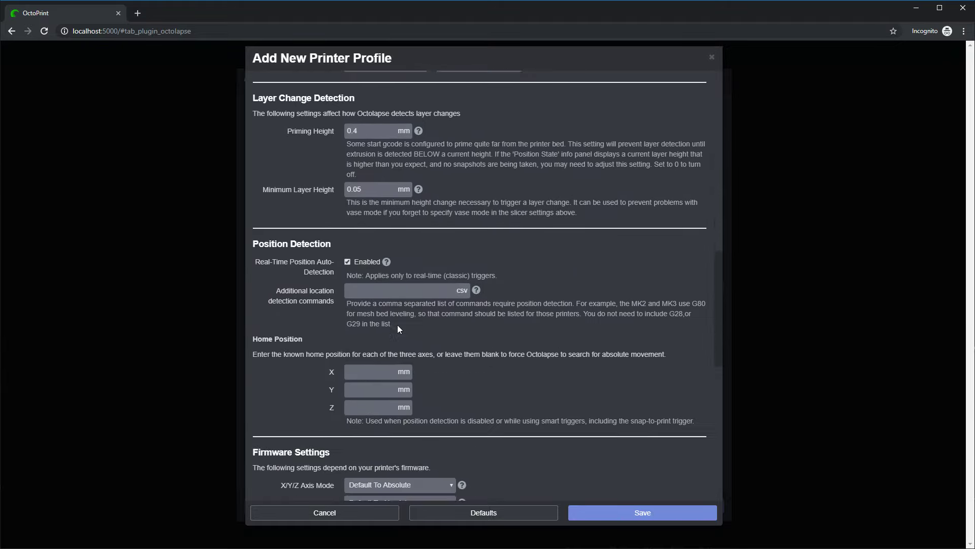
scroll(down, 3)
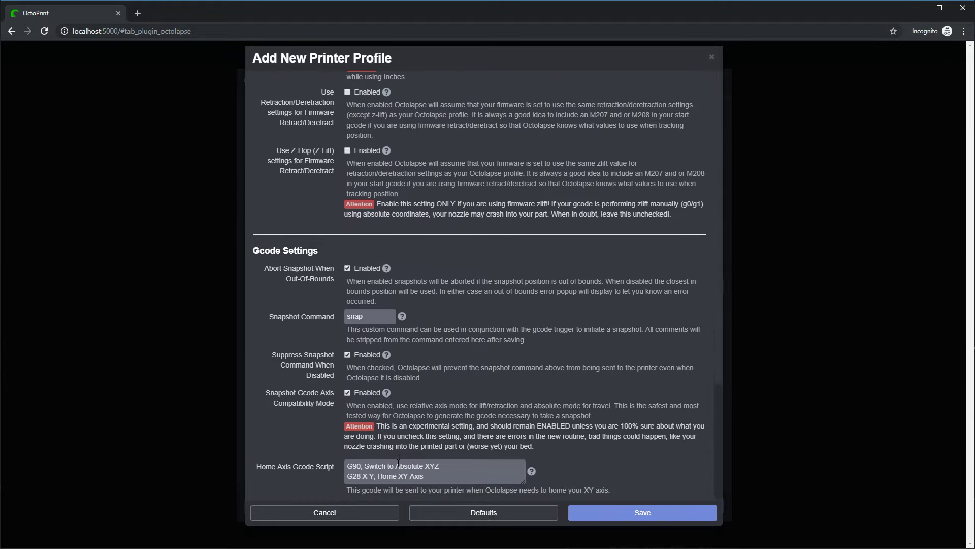
scroll(up, 3)
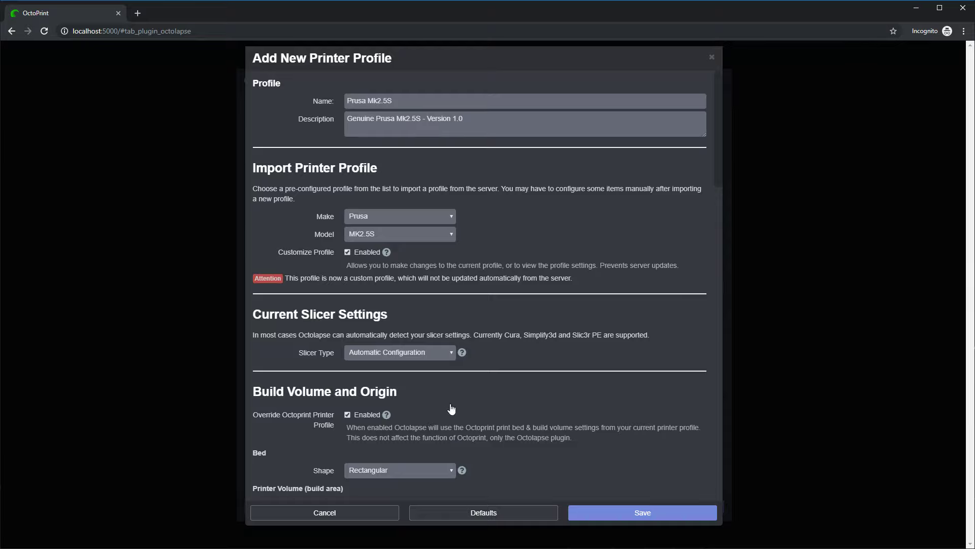
scroll(down, 3)
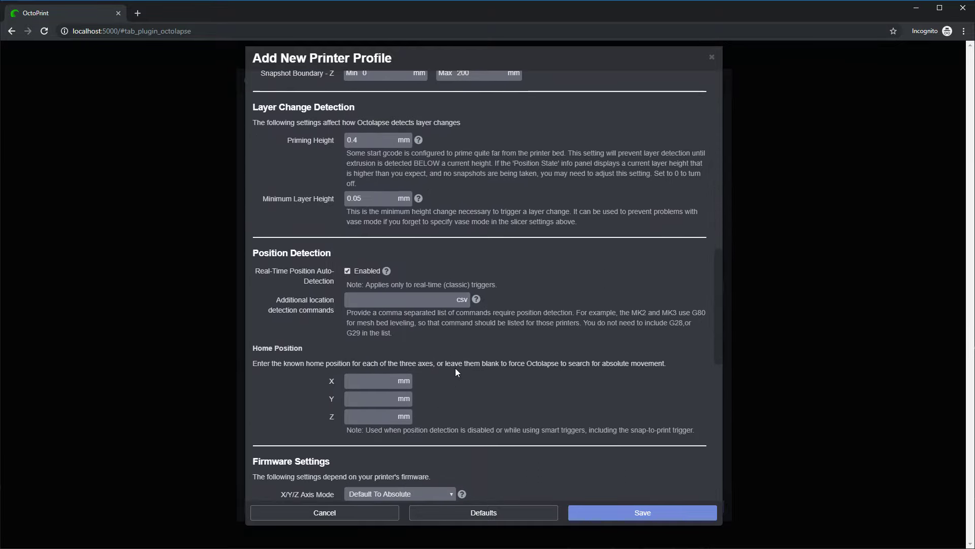
scroll(up, 3)
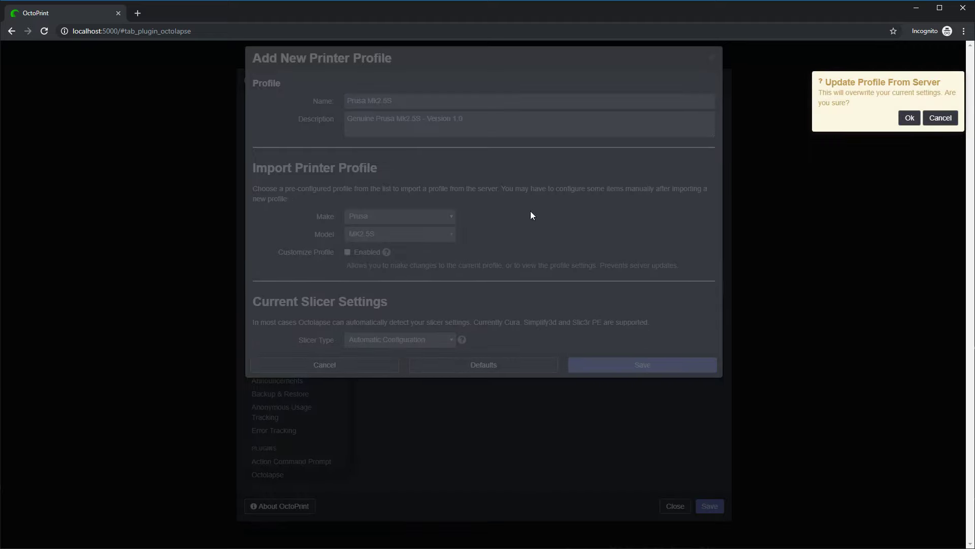
mouse_move(765, 129)
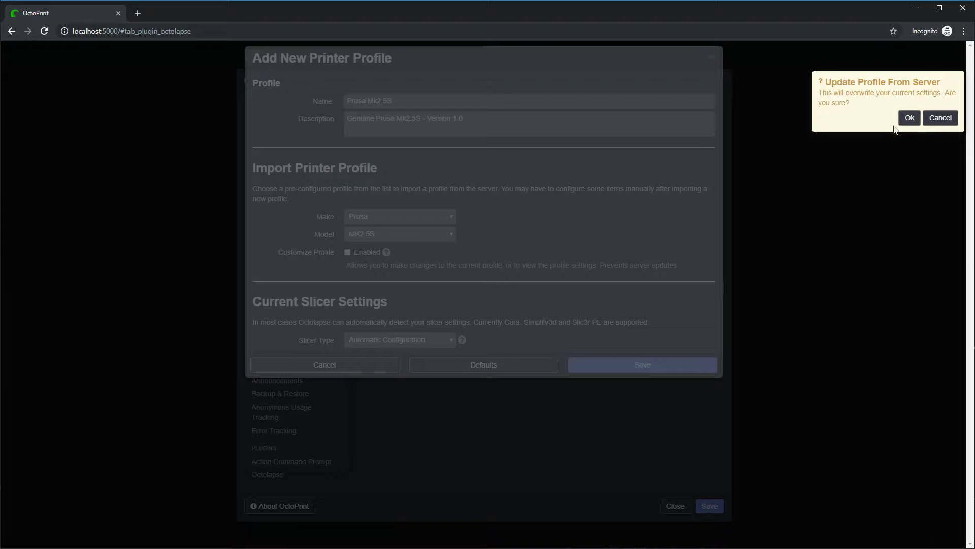
click(908, 118)
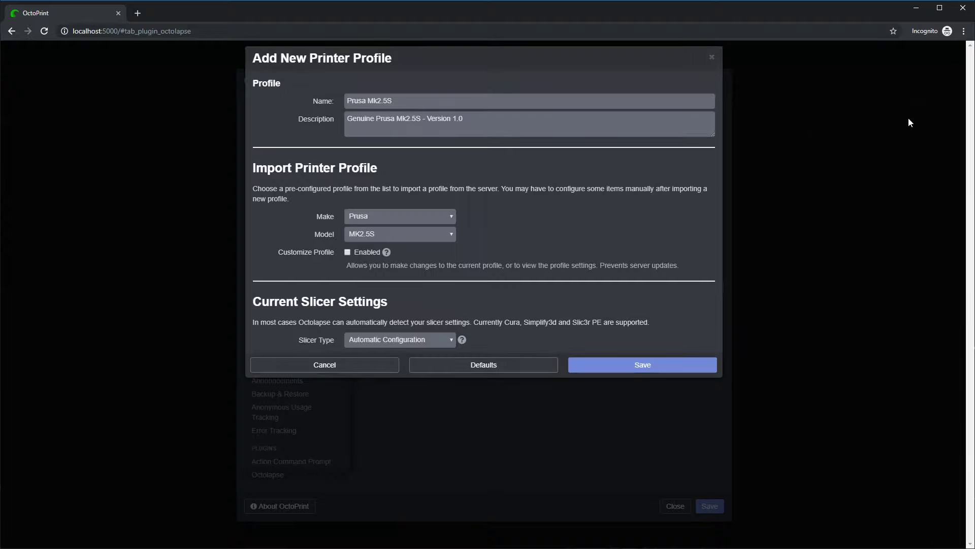
click(641, 365)
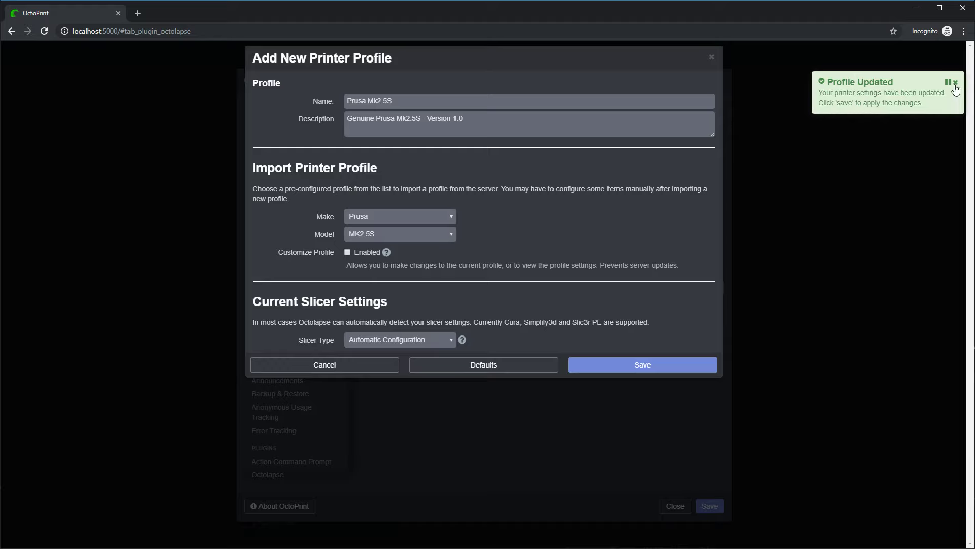
click(952, 82)
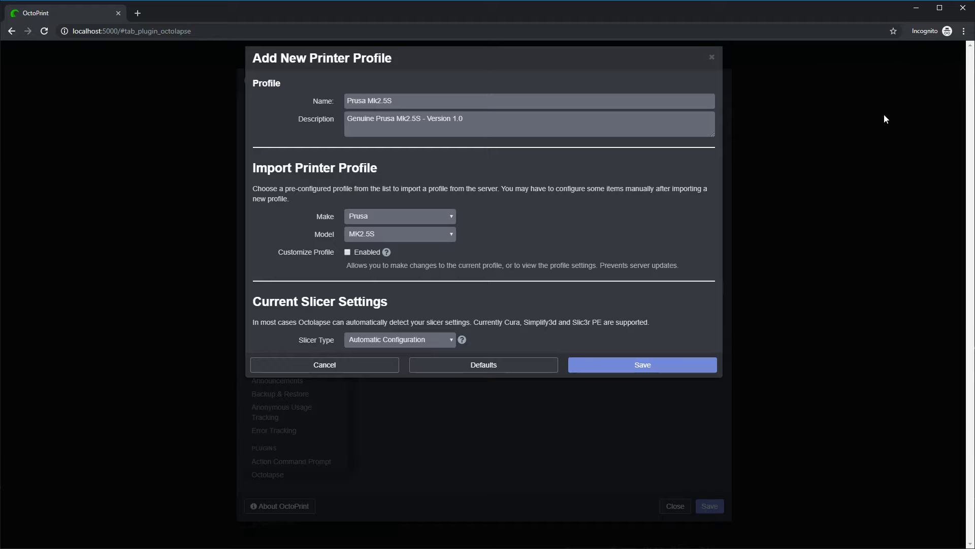
mouse_move(283, 254)
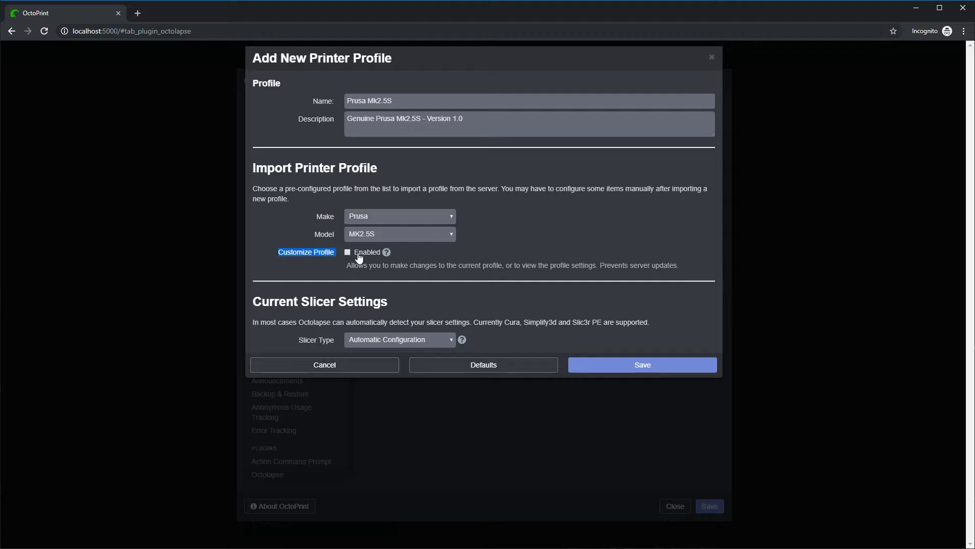
mouse_move(357, 243)
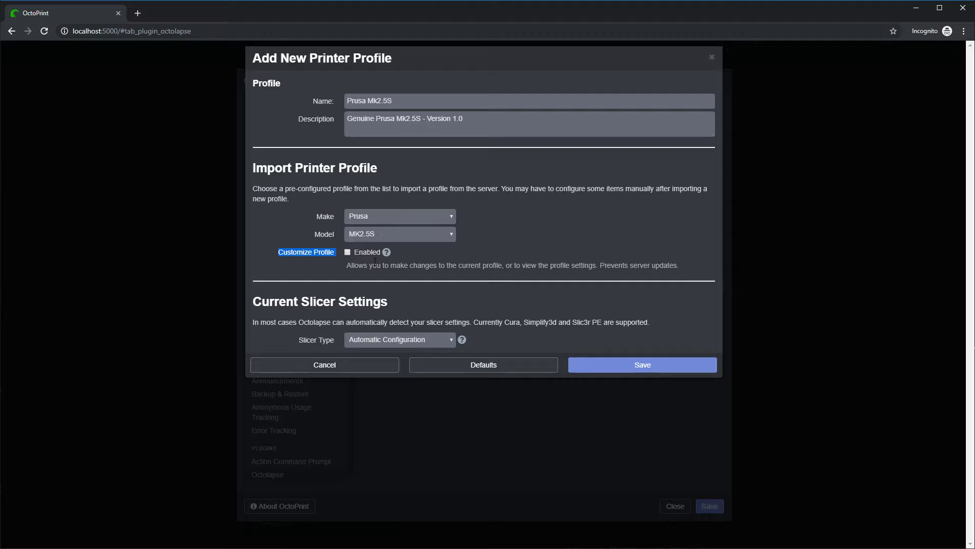
mouse_move(465, 261)
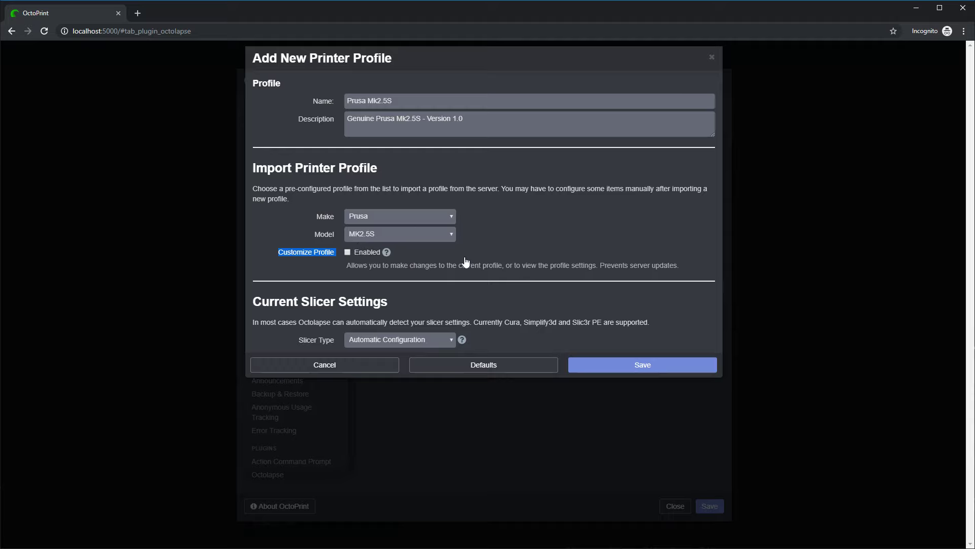
mouse_move(402, 280)
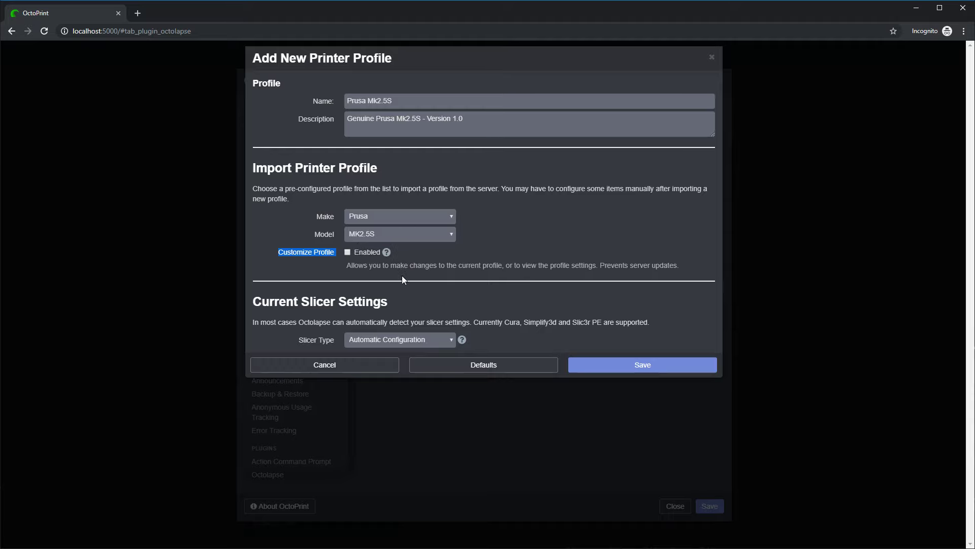
mouse_move(396, 369)
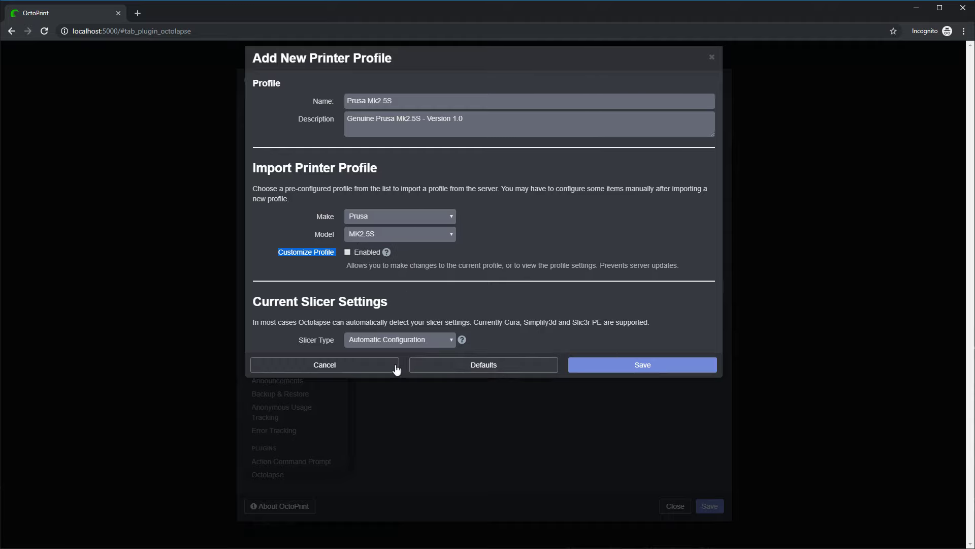
Step: Discard the new printer profile, review the main Octolapse settings and leave them unchanged
click(325, 364)
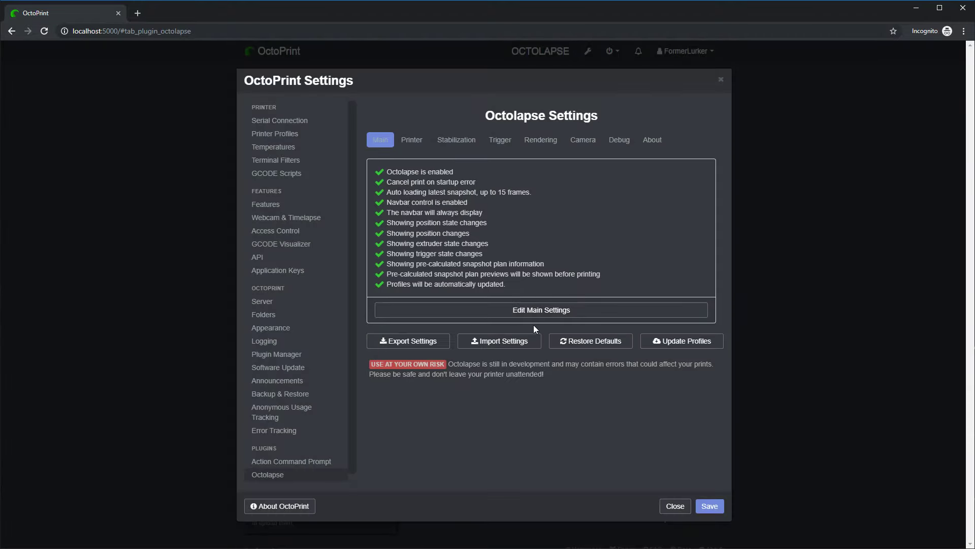
click(540, 310)
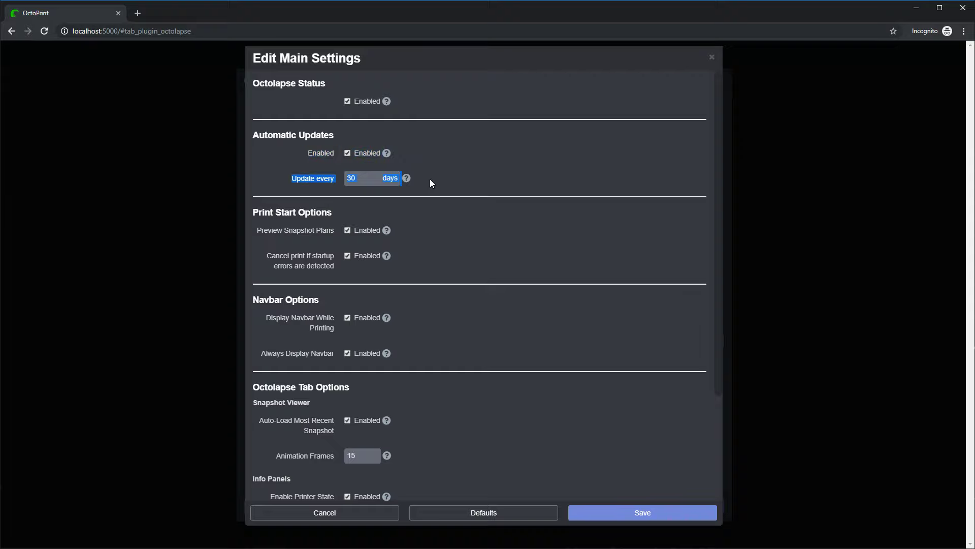
click(352, 178)
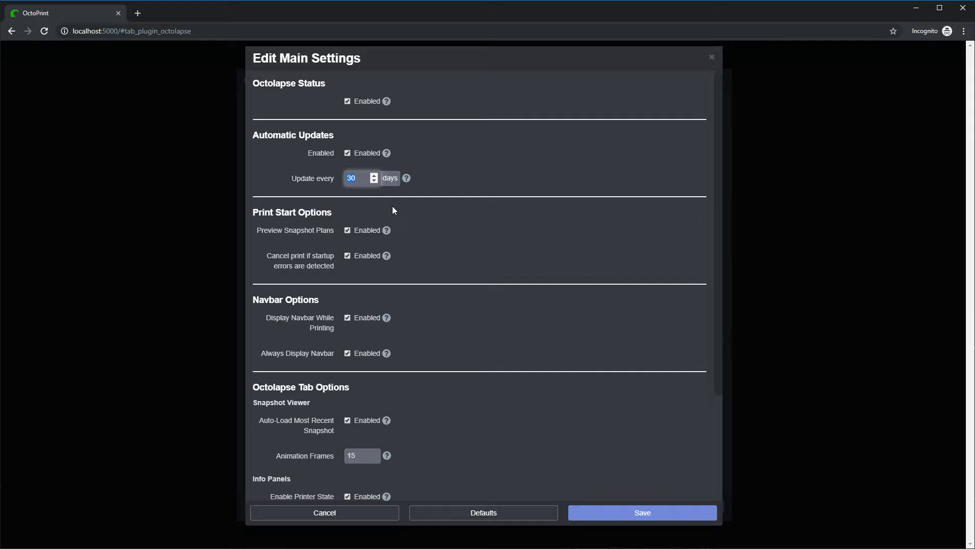
mouse_move(390, 199)
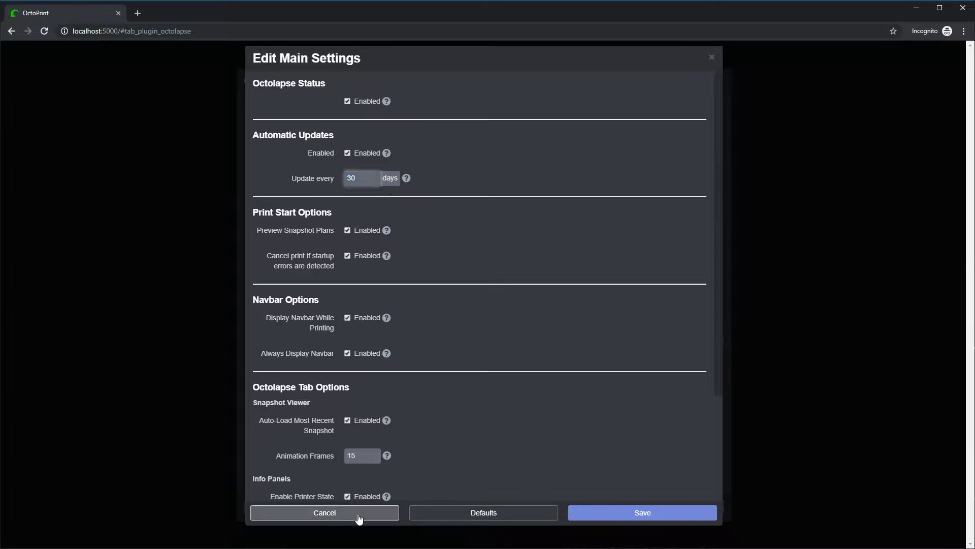
click(324, 511)
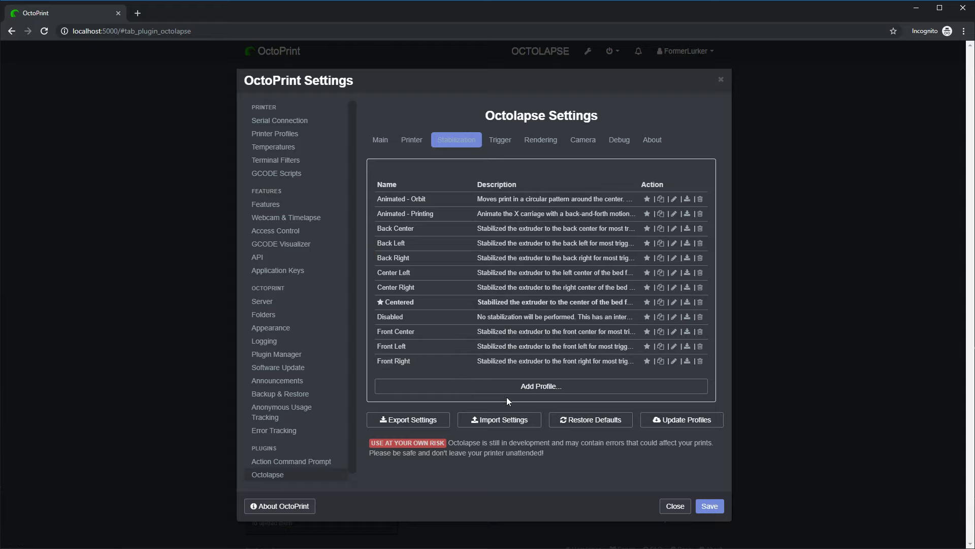
Step: Add a stabilization profile importing Back Left from the server
click(540, 386)
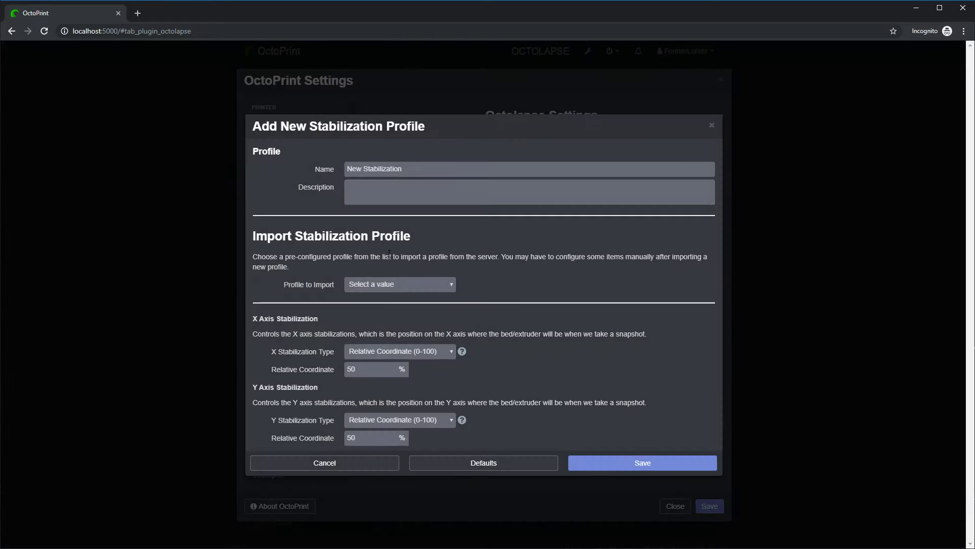
click(398, 284)
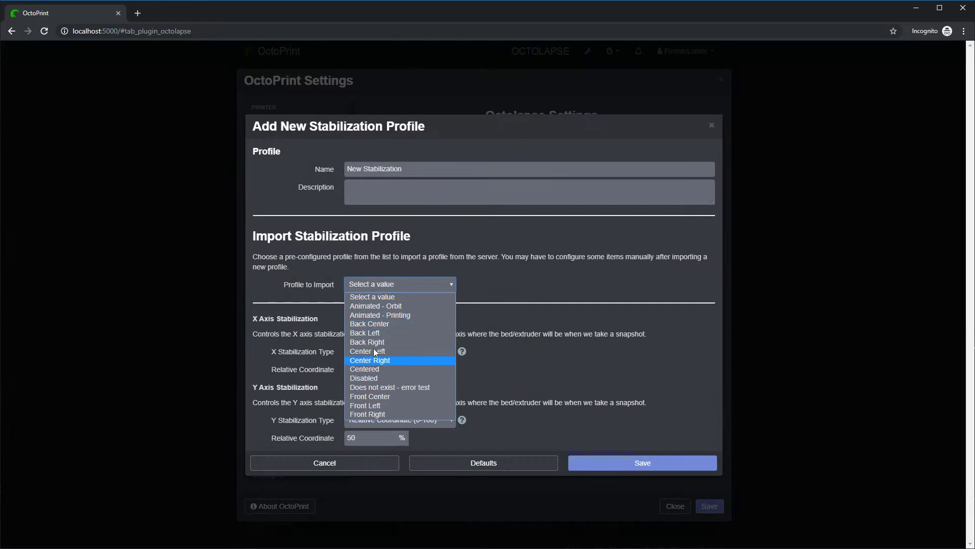
mouse_move(379, 397)
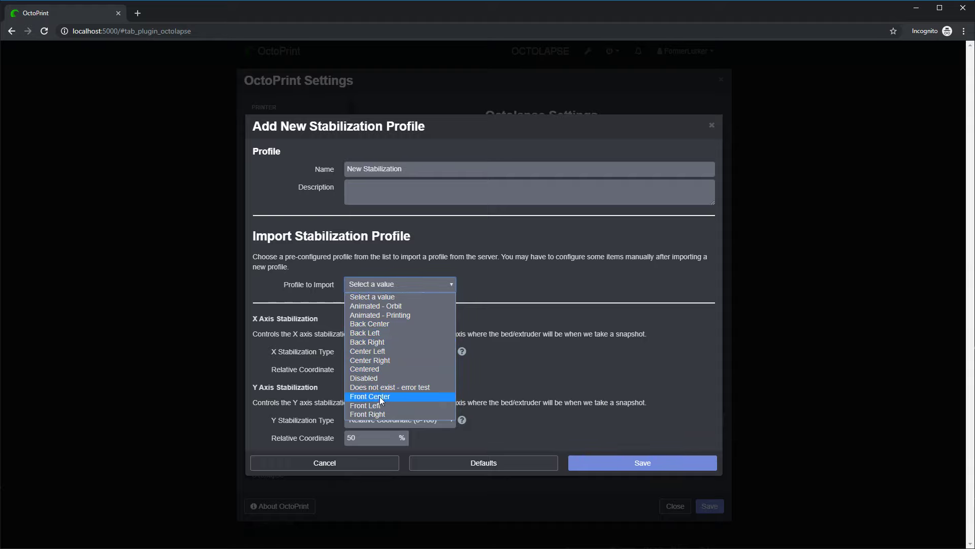
click(365, 333)
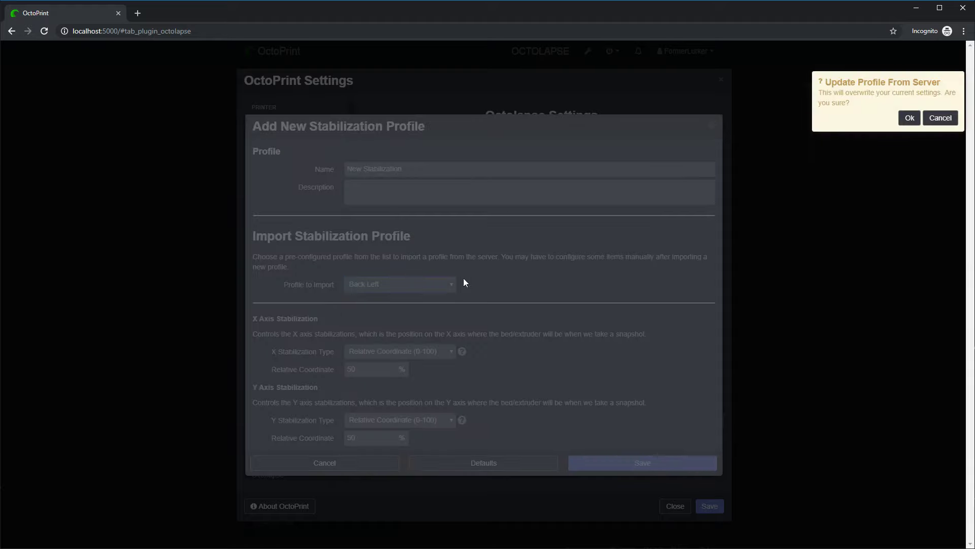
click(908, 118)
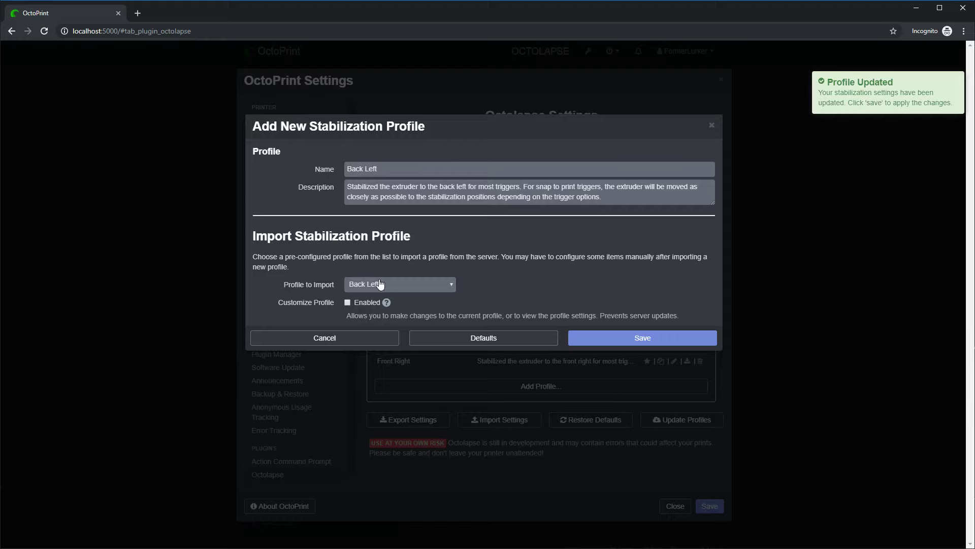
mouse_move(358, 375)
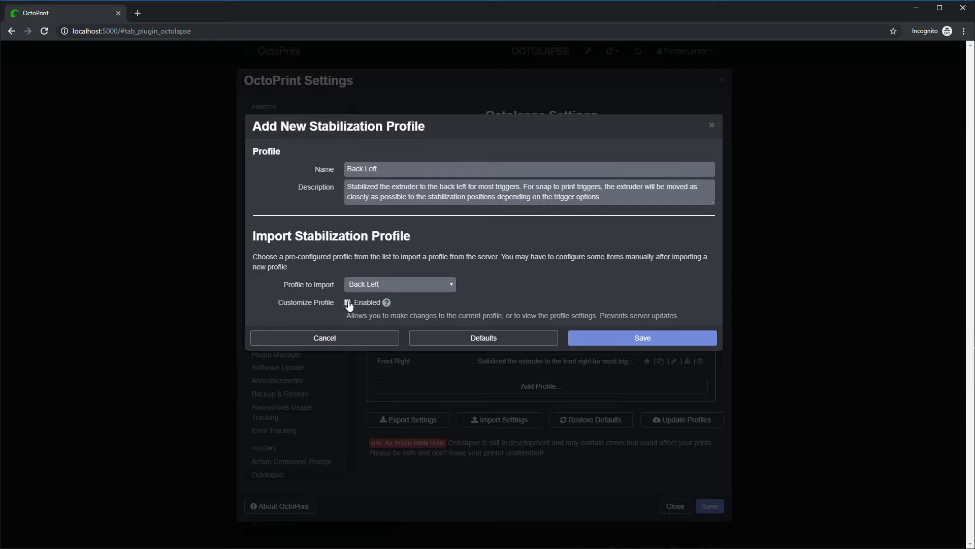
Step: Make the Back Left profile customizable, discard it, and close settings to the Octolapse tab
click(347, 302)
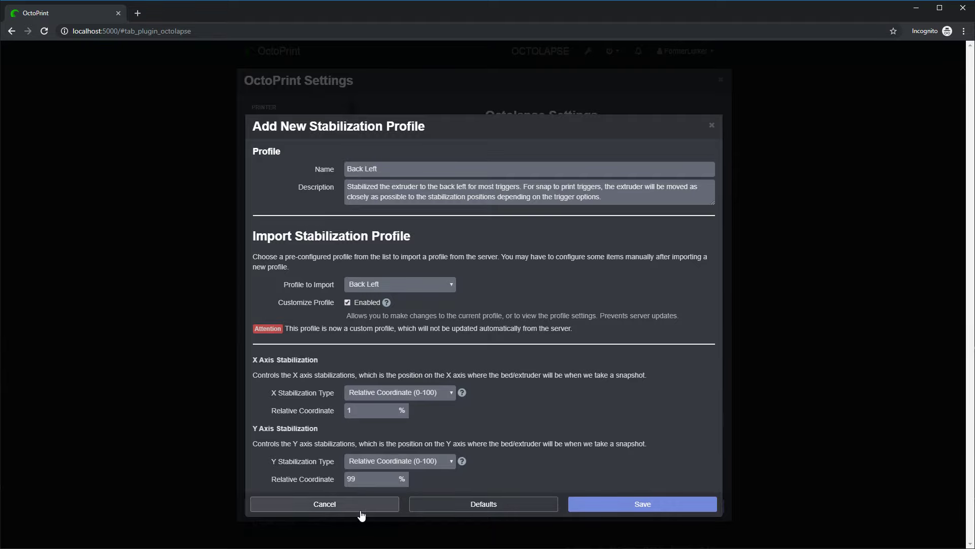
click(324, 504)
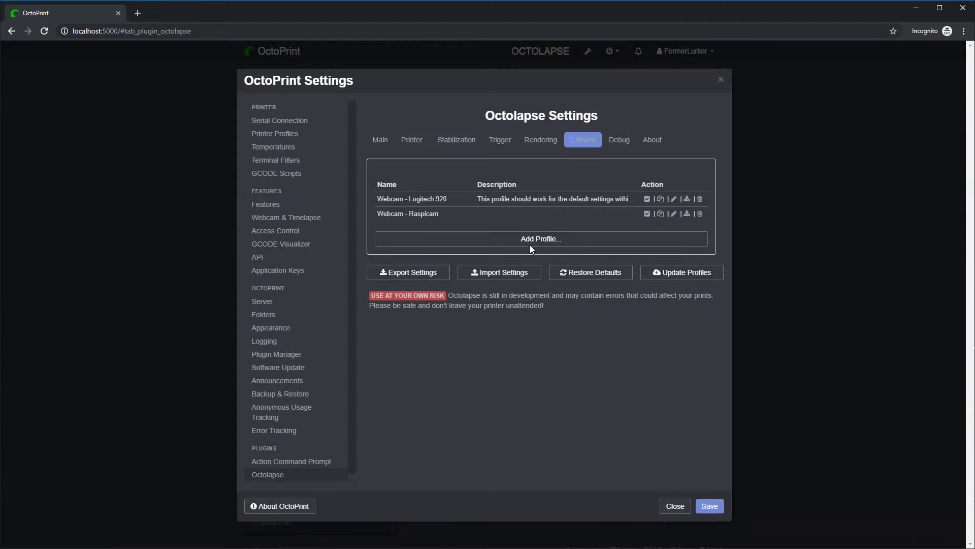
click(540, 238)
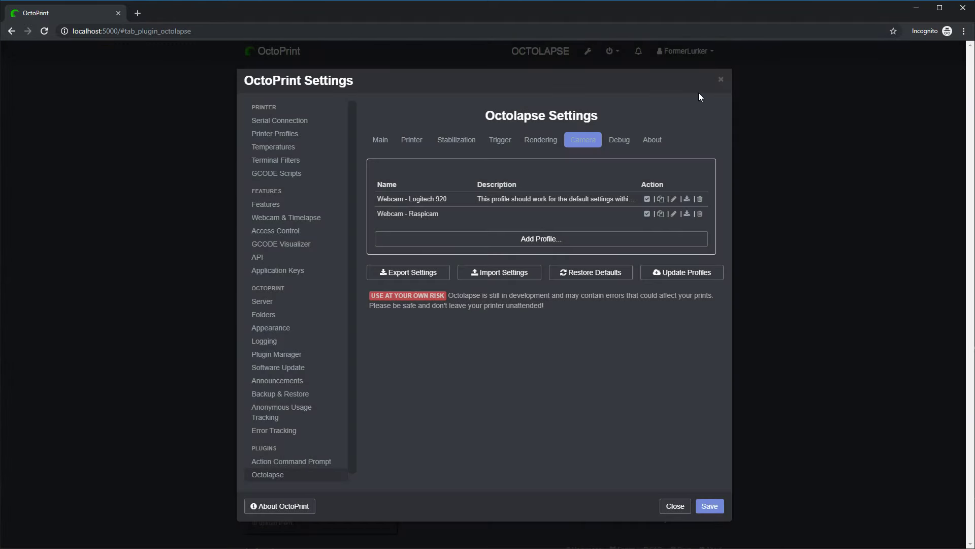
click(674, 506)
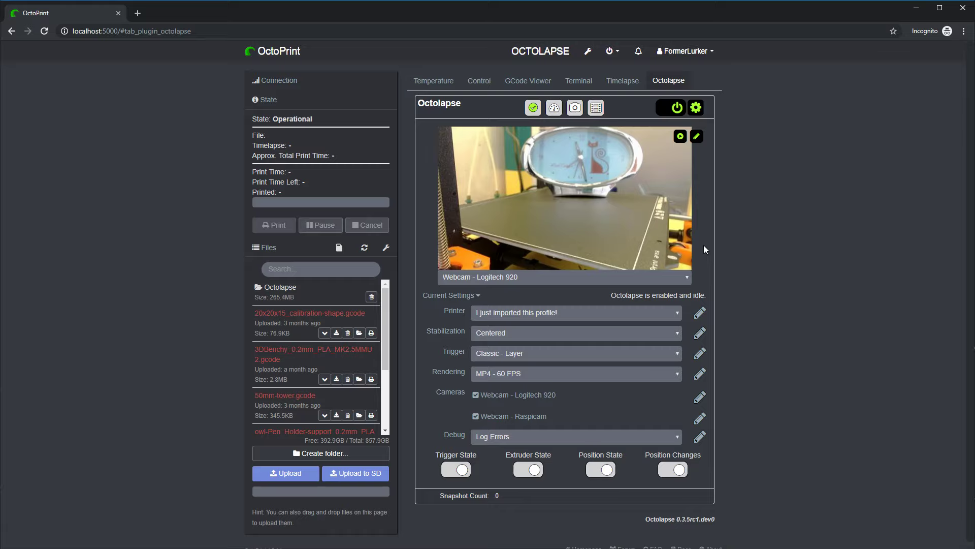
mouse_move(680, 309)
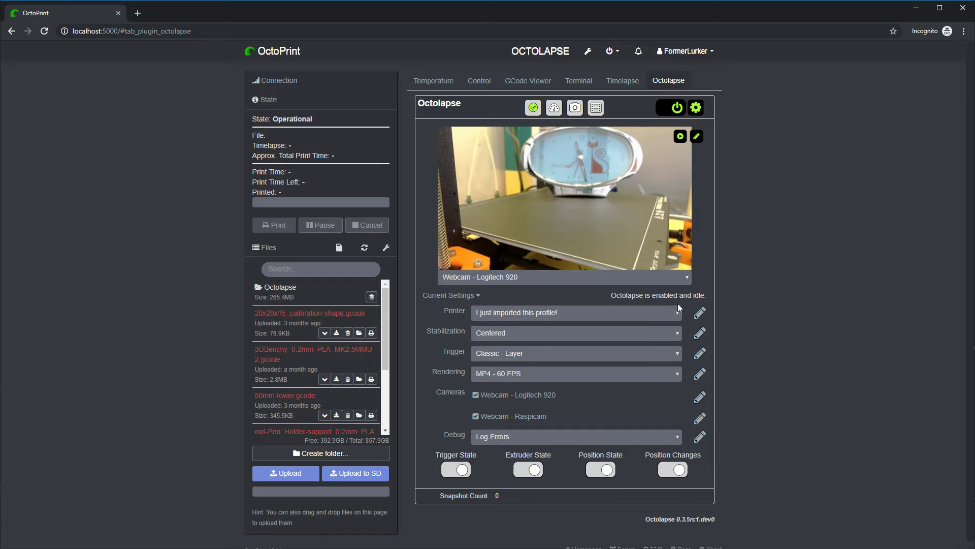
mouse_move(412, 339)
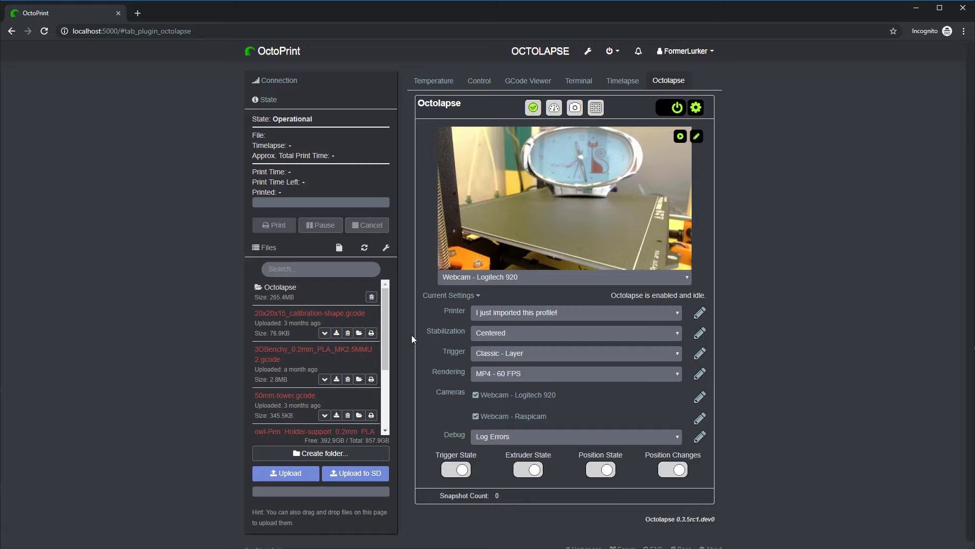
mouse_move(545, 384)
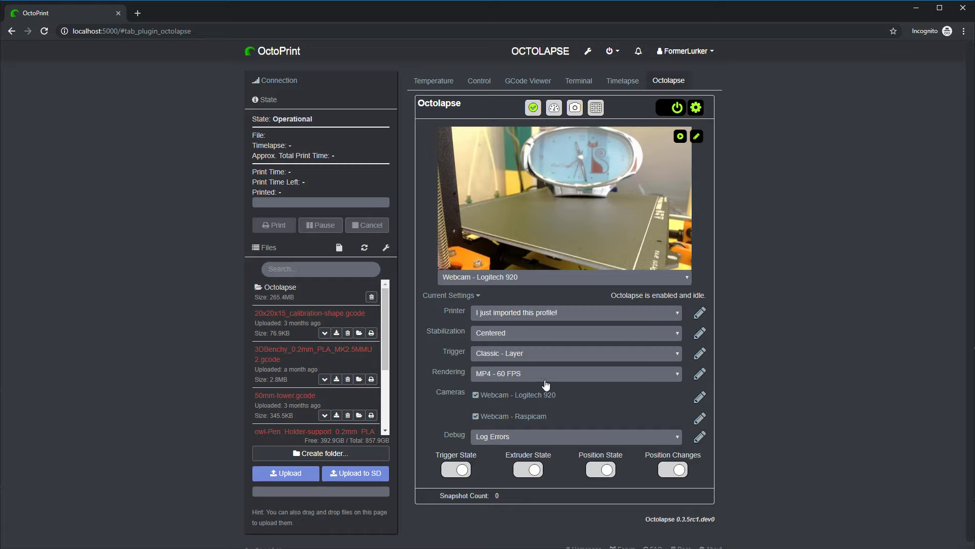
mouse_move(536, 368)
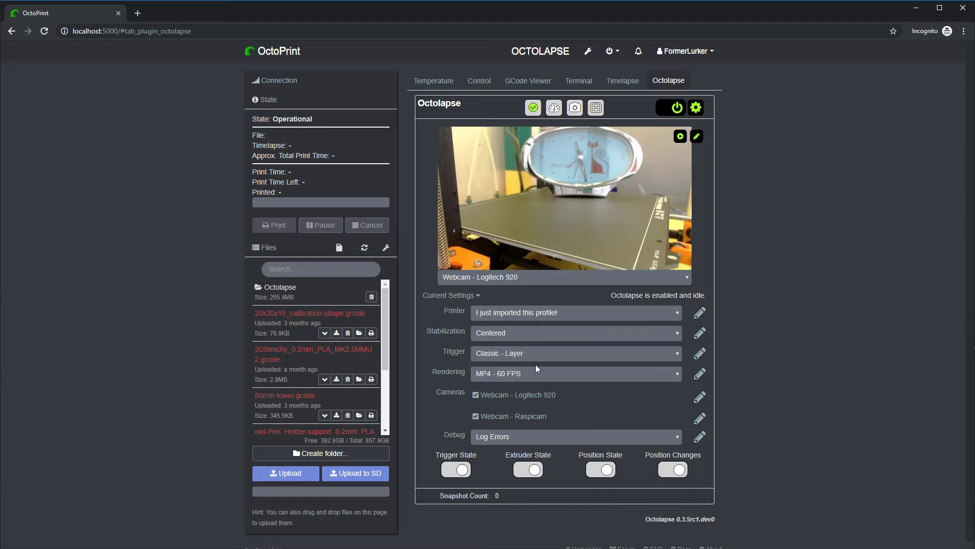